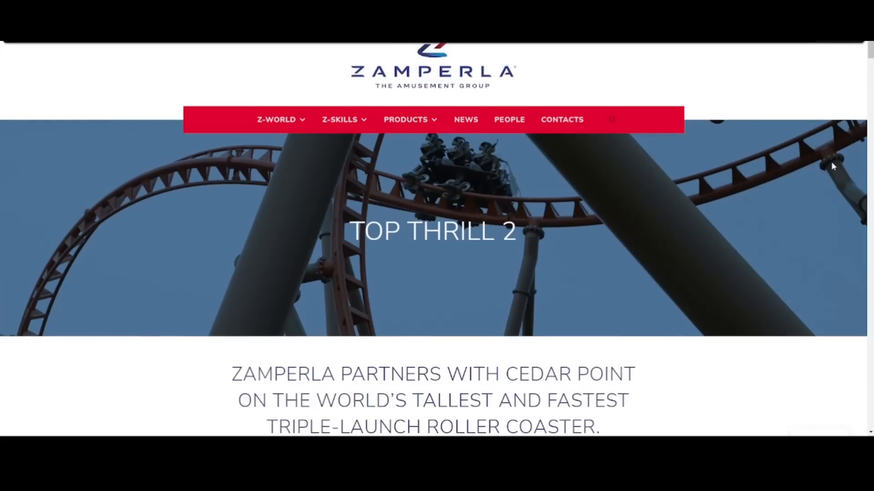
Step: Scroll past the banner to the video and the Cedar Point partnership intro paragraph
{"action": "scroll", "scroll_direction": "up", "scroll_amount": 3}
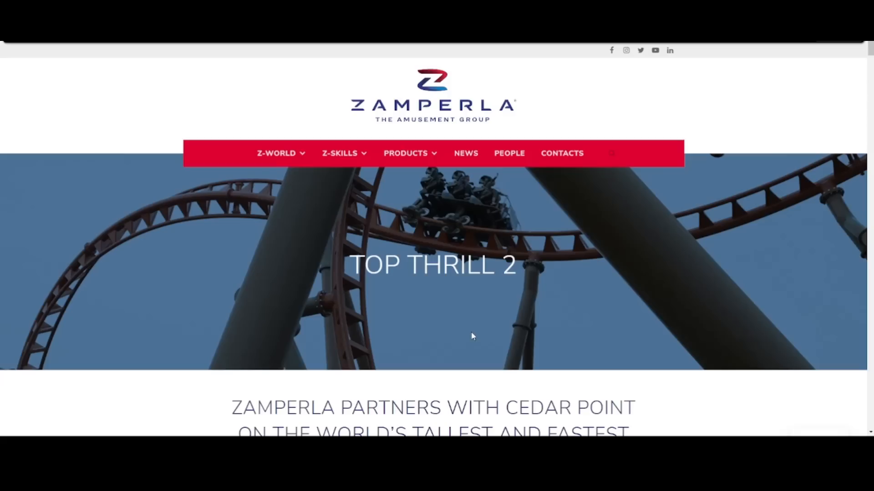
{"action": "mouse_move", "coordinate": [476, 341]}
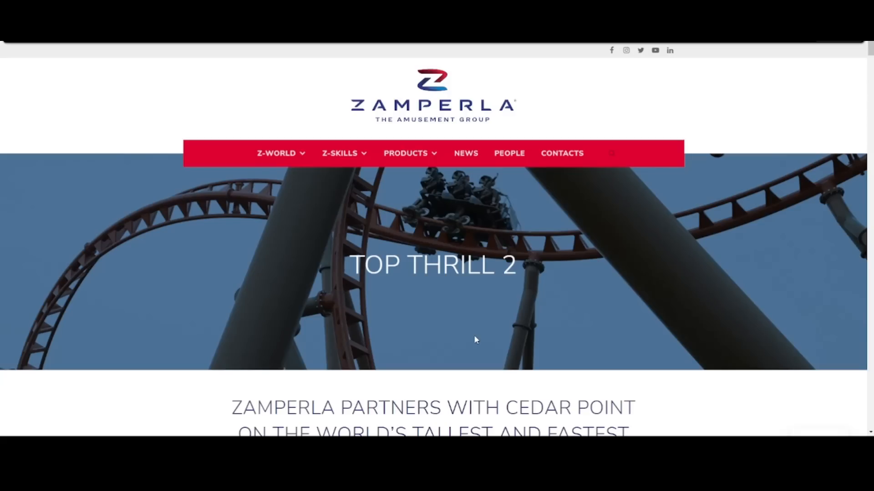
{"action": "mouse_move", "coordinate": [631, 247]}
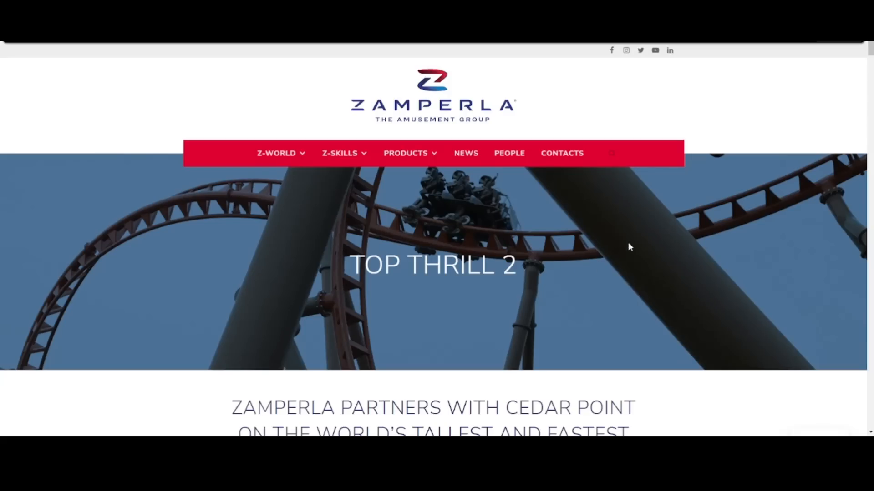
{"action": "mouse_move", "coordinate": [516, 101]}
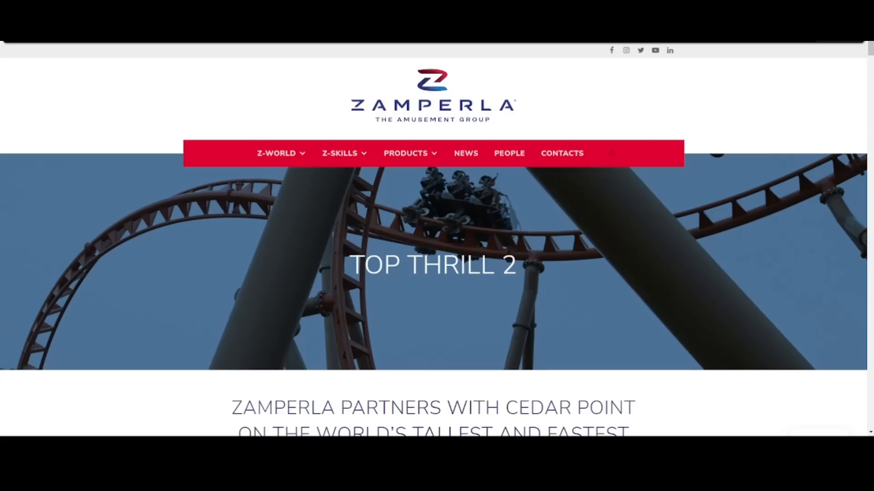
{"action": "mouse_move", "coordinate": [307, 75]}
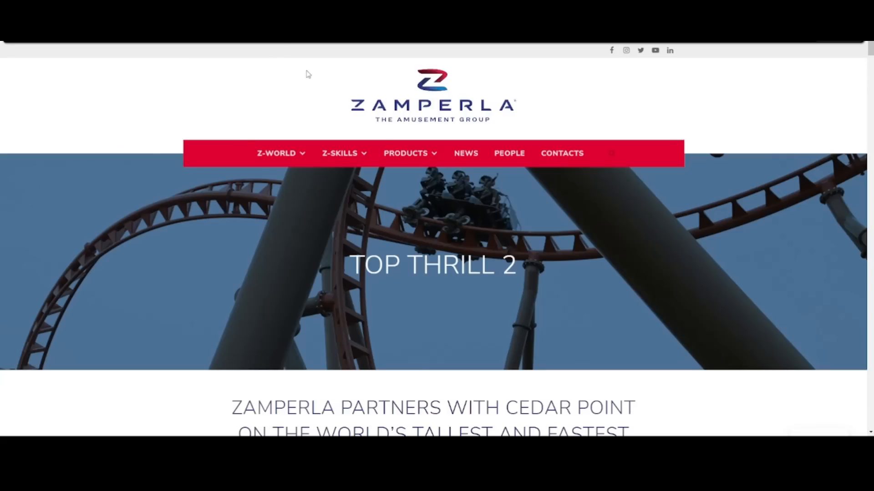
{"action": "mouse_move", "coordinate": [399, 210]}
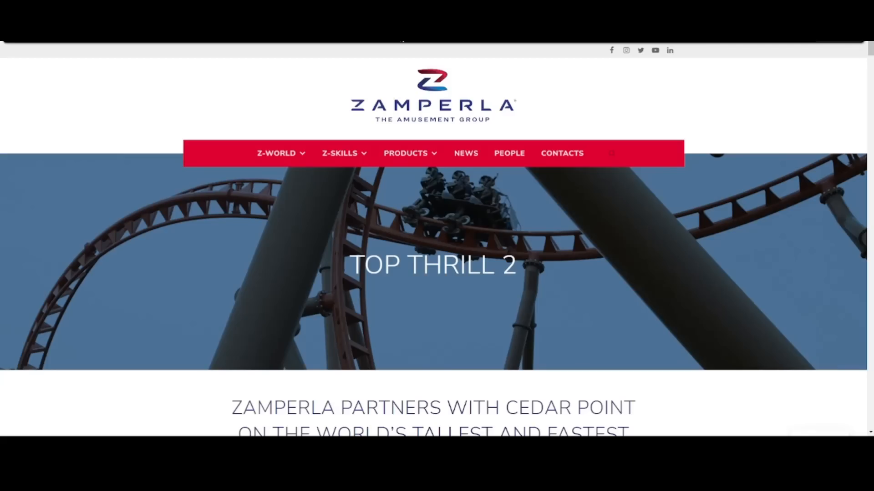
{"action": "scroll", "scroll_direction": "down", "scroll_amount": 3}
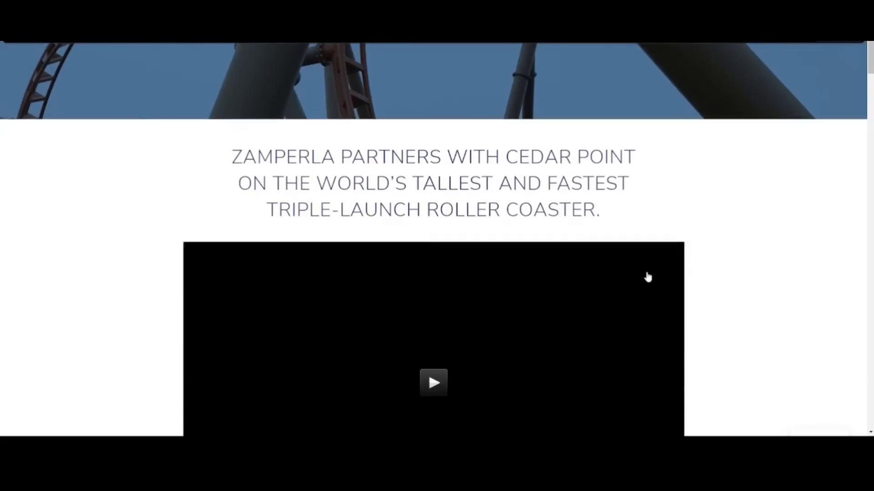
{"action": "scroll", "scroll_direction": "up", "scroll_amount": 3}
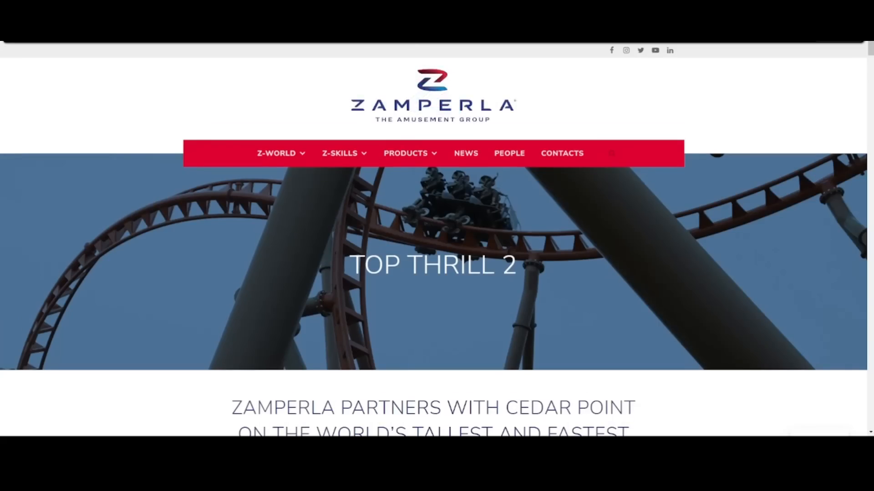
{"action": "mouse_move", "coordinate": [675, 154]}
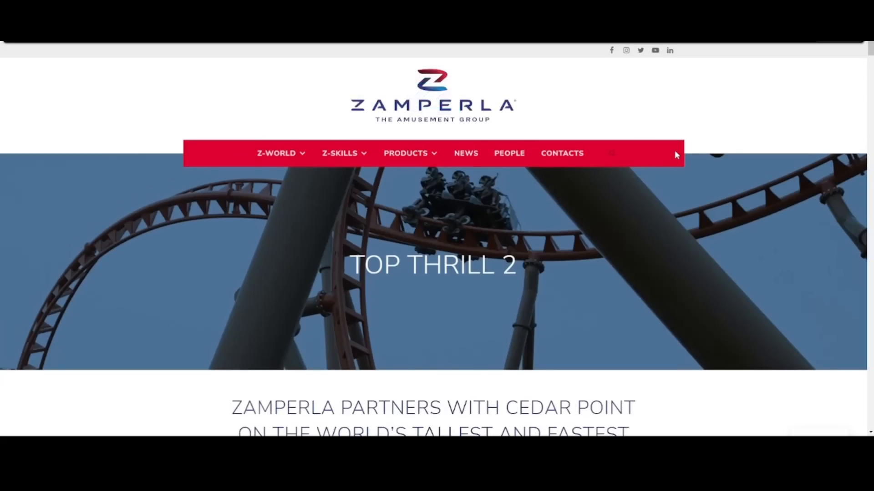
{"action": "mouse_move", "coordinate": [678, 177]}
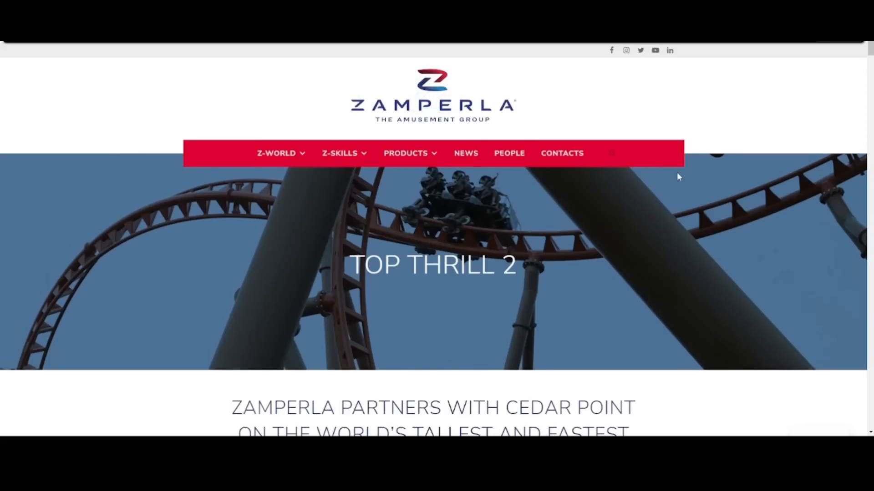
{"action": "mouse_move", "coordinate": [667, 194]}
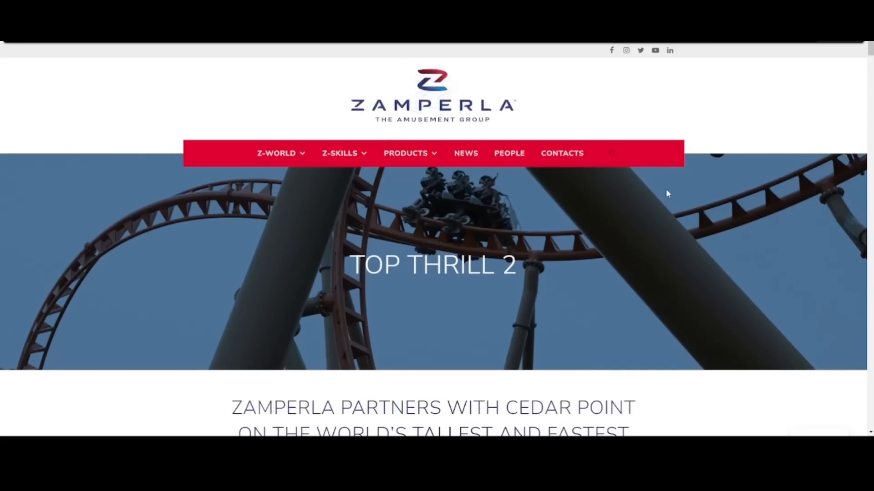
{"action": "mouse_move", "coordinate": [664, 183]}
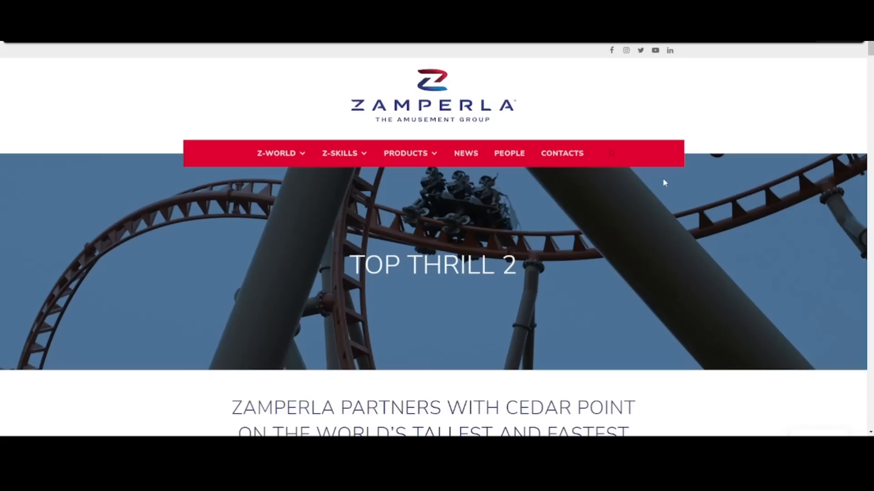
{"action": "mouse_move", "coordinate": [479, 114]}
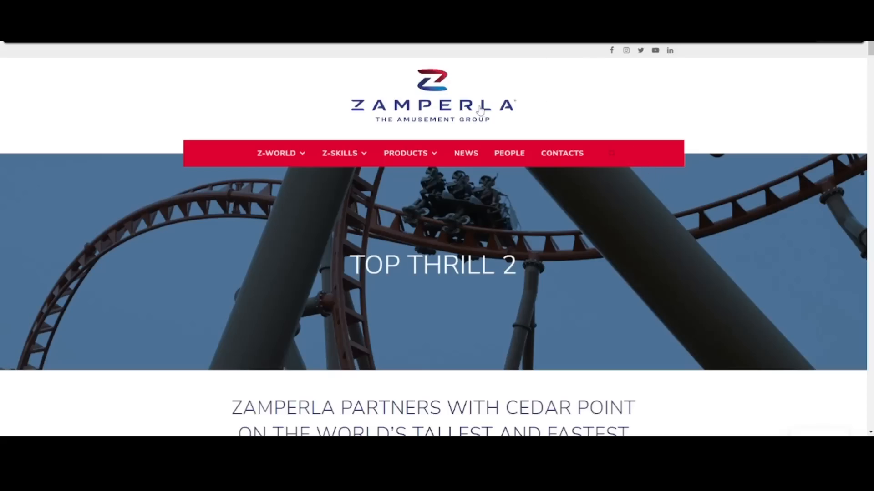
{"action": "mouse_move", "coordinate": [518, 138]}
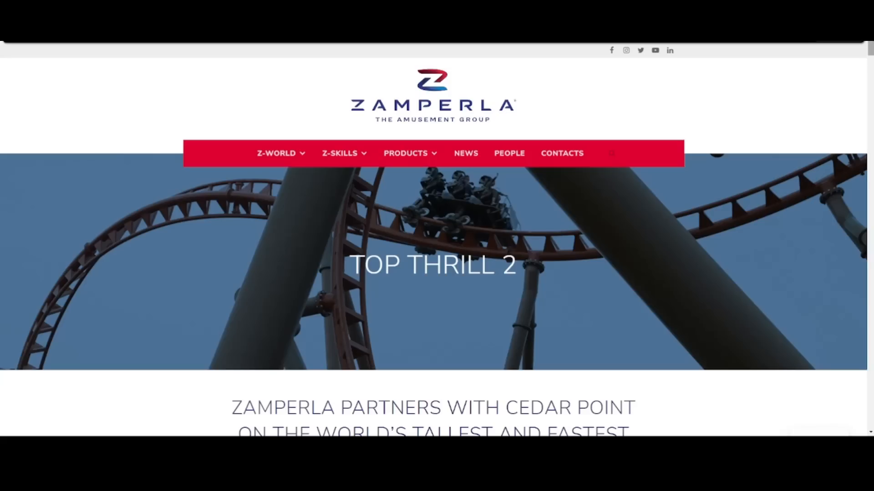
{"action": "mouse_move", "coordinate": [802, 148]}
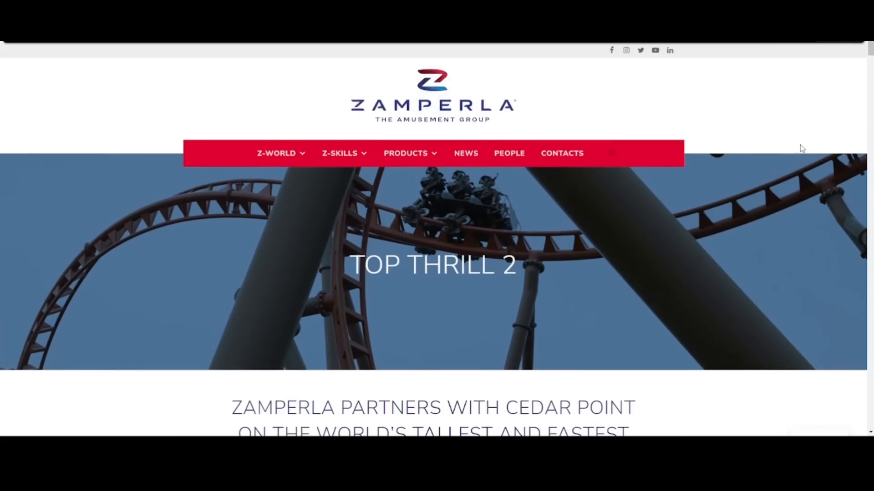
{"action": "mouse_move", "coordinate": [810, 128]}
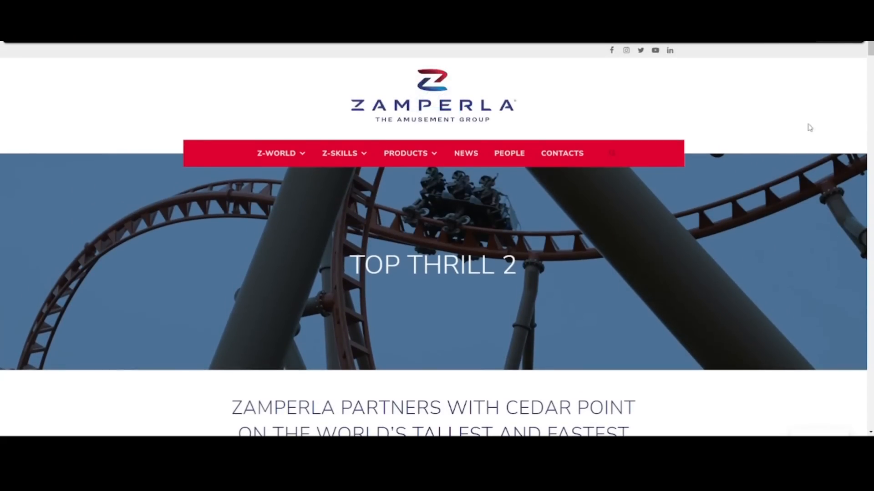
{"action": "scroll", "scroll_direction": "down", "scroll_amount": 3}
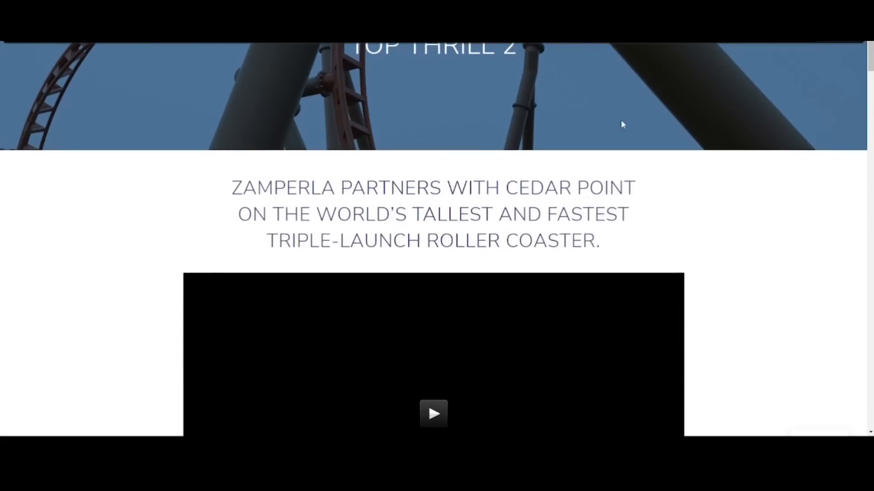
{"action": "scroll", "scroll_direction": "up", "scroll_amount": 3}
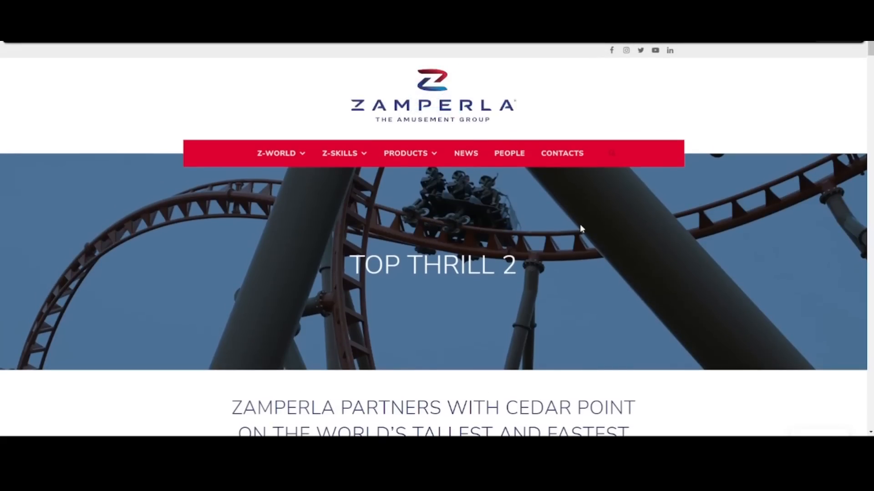
{"action": "scroll", "scroll_direction": "down", "scroll_amount": 3}
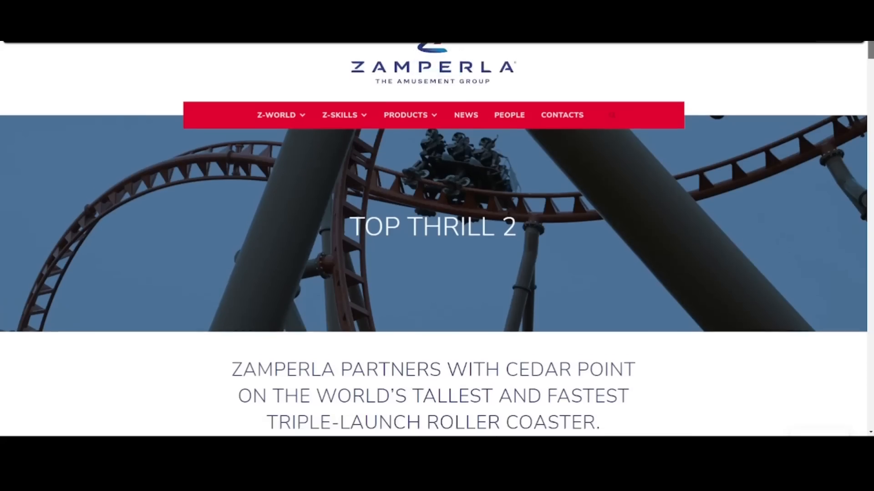
{"action": "scroll", "scroll_direction": "down", "scroll_amount": 3}
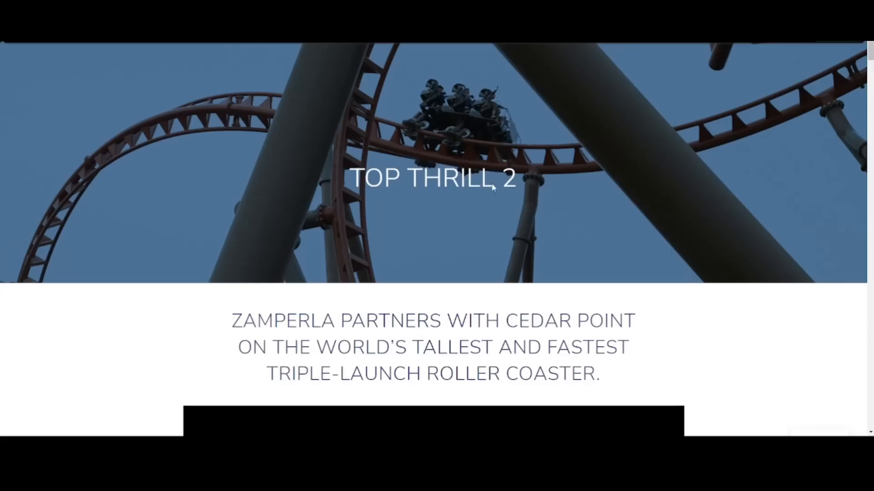
{"action": "mouse_move", "coordinate": [671, 169]}
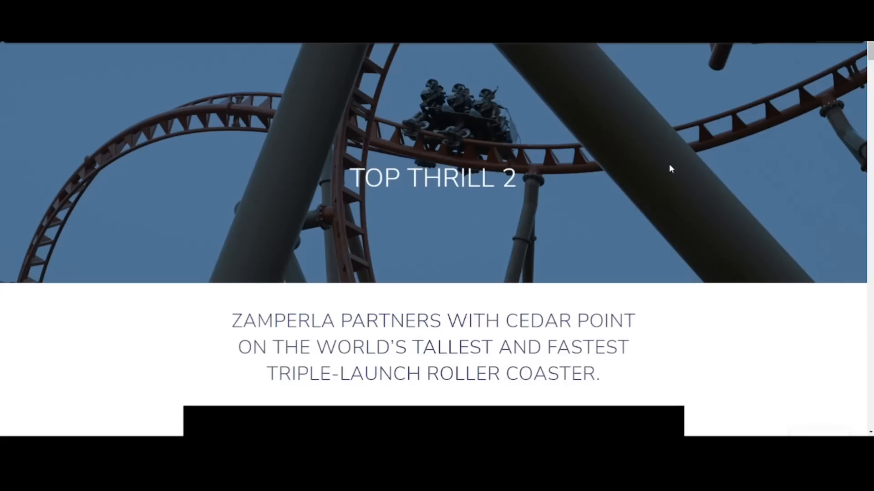
{"action": "scroll", "scroll_direction": "down", "scroll_amount": 3}
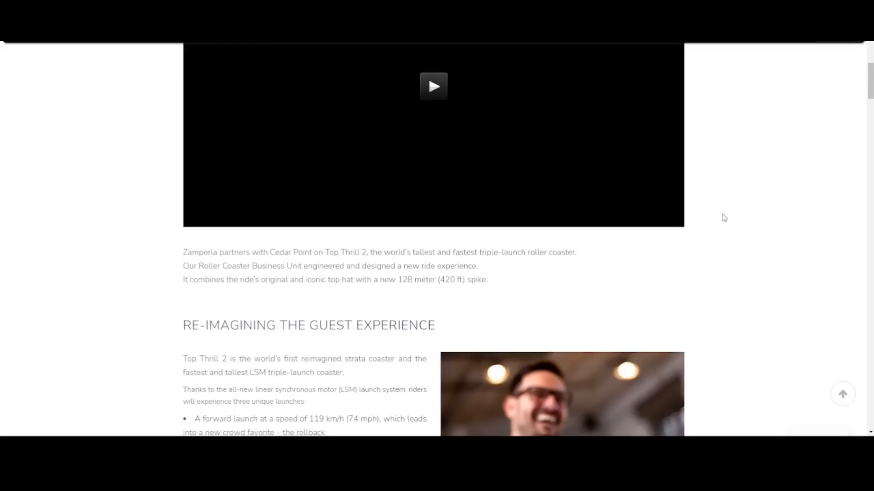
Step: Play the embedded Zamperla 50th-anniversary video and skip far ahead in it
{"action": "left_click", "coordinate": [433, 86]}
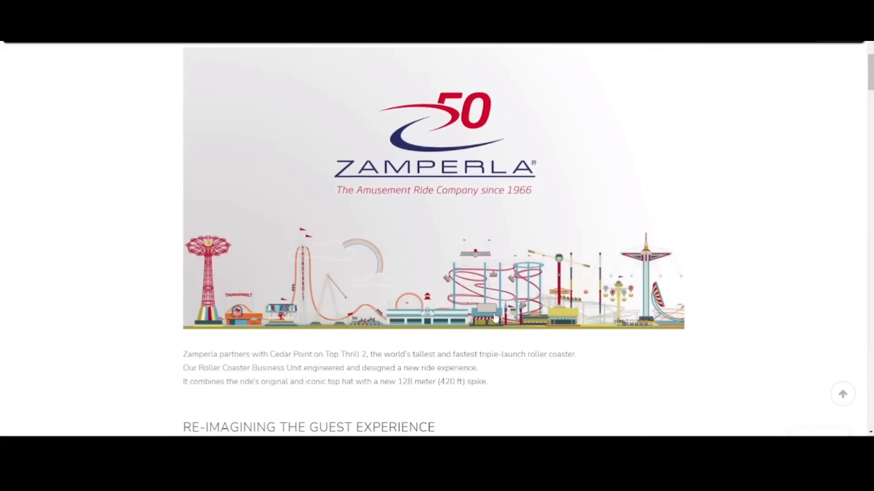
{"action": "left_click", "coordinate": [496, 316]}
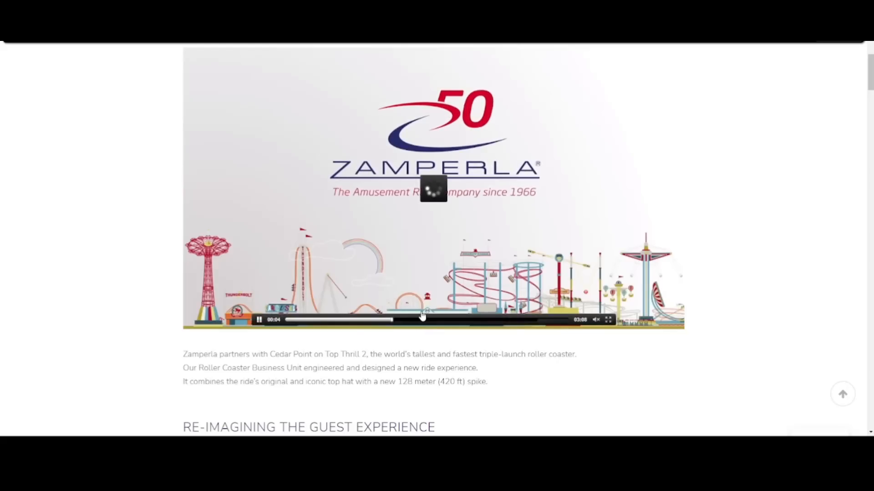
{"action": "mouse_move", "coordinate": [716, 239]}
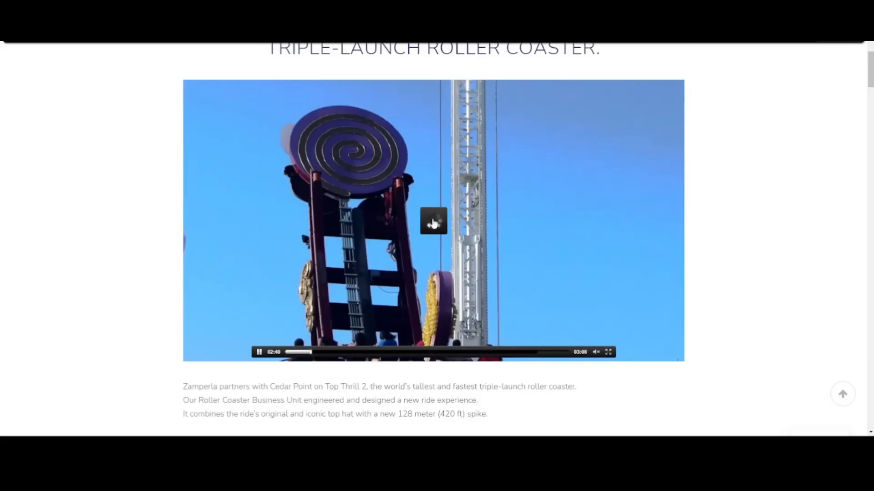
Step: Scroll down to the three-launch 'Re-imagining the Guest Experience' section
{"action": "scroll", "scroll_direction": "down", "scroll_amount": 3}
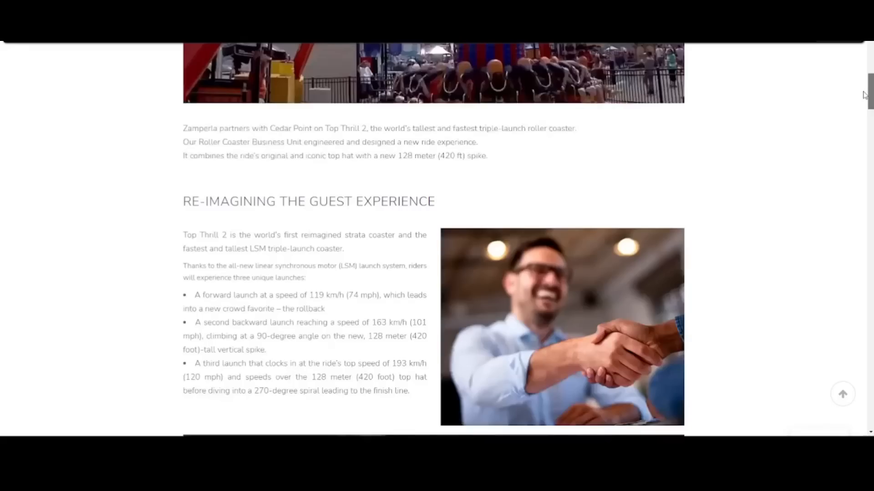
{"action": "scroll", "scroll_direction": "down", "scroll_amount": 3}
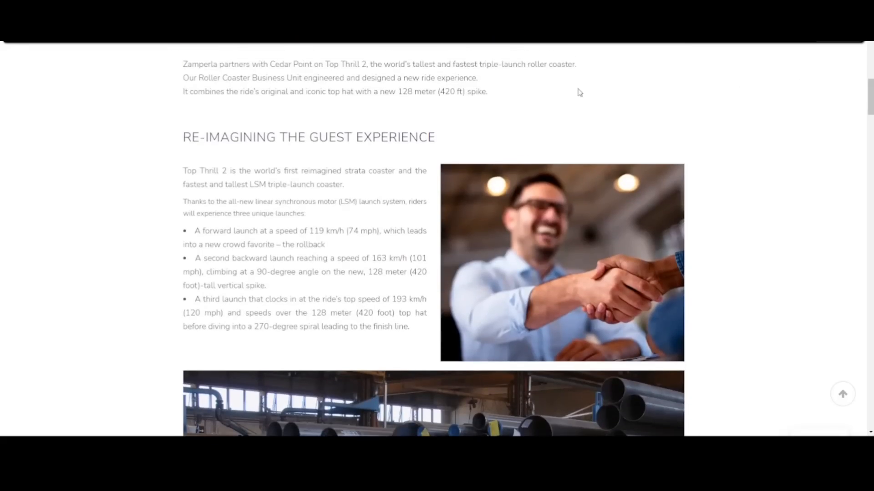
{"action": "mouse_move", "coordinate": [354, 60]}
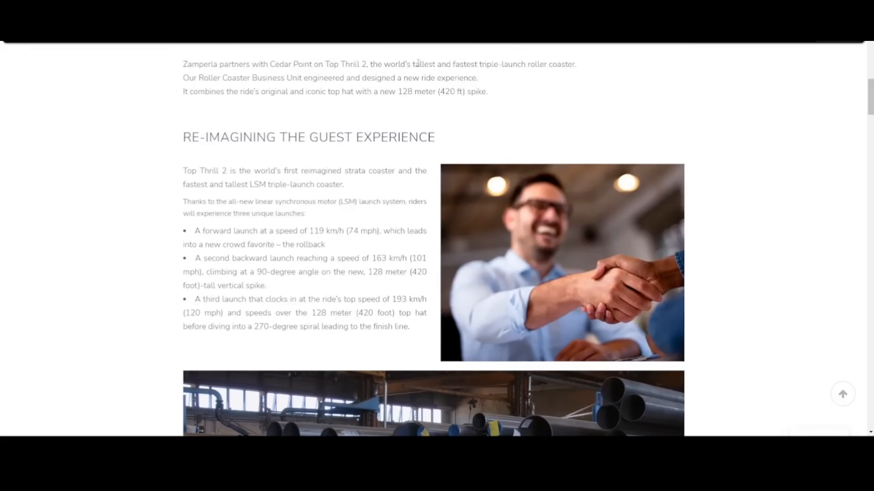
{"action": "mouse_move", "coordinate": [561, 100]}
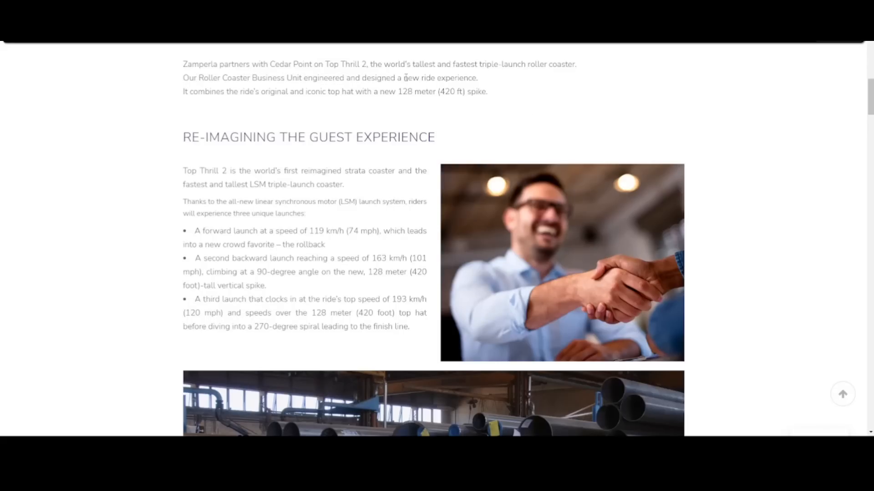
{"action": "mouse_move", "coordinate": [172, 105]}
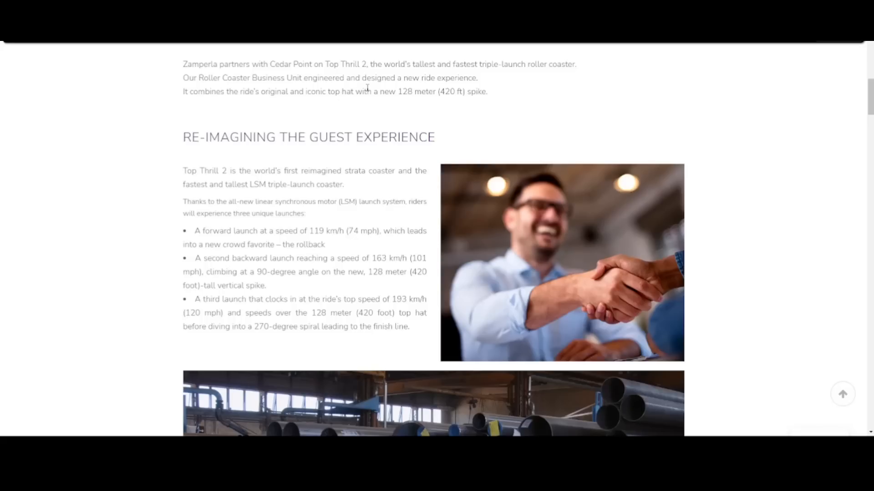
{"action": "mouse_move", "coordinate": [471, 45]}
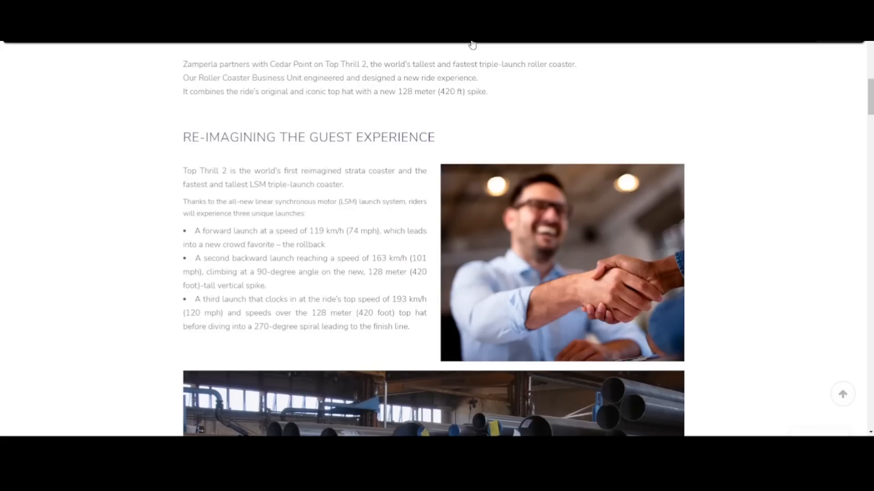
{"action": "mouse_move", "coordinate": [439, 92]}
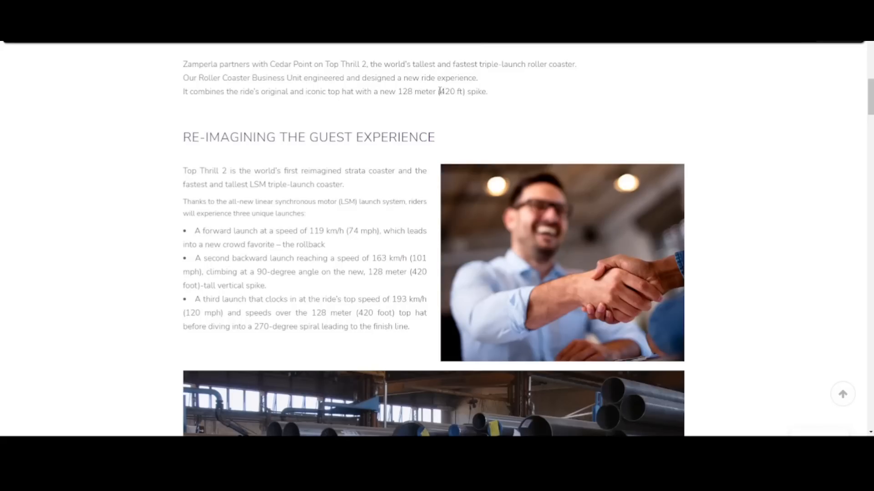
{"action": "left_click_drag", "start_coordinate": [438, 92], "coordinate": [486, 91]}
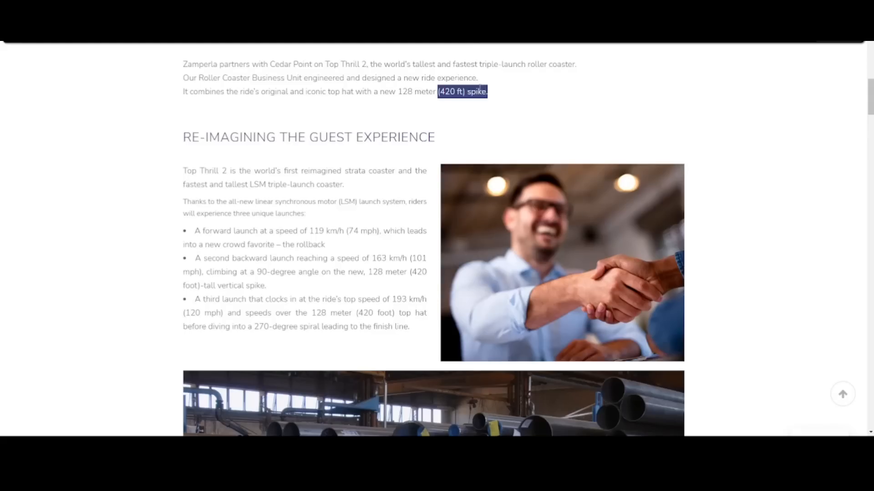
{"action": "left_click", "coordinate": [282, 82]}
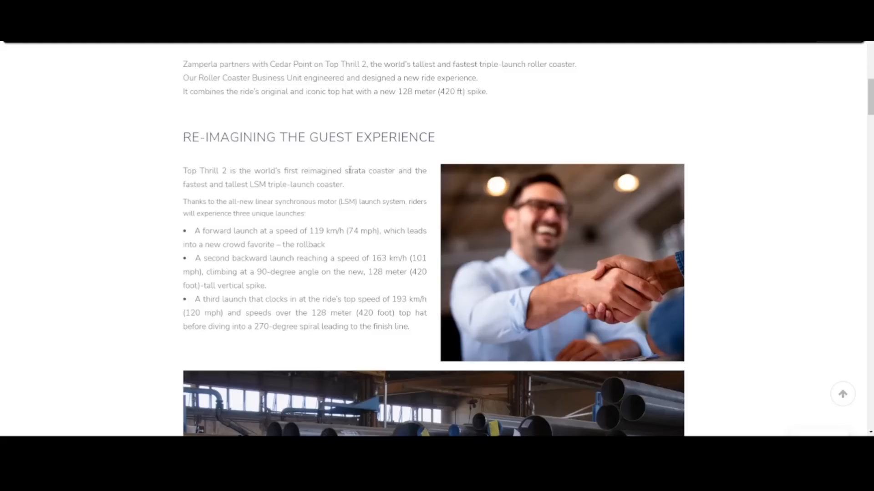
{"action": "mouse_move", "coordinate": [343, 203]}
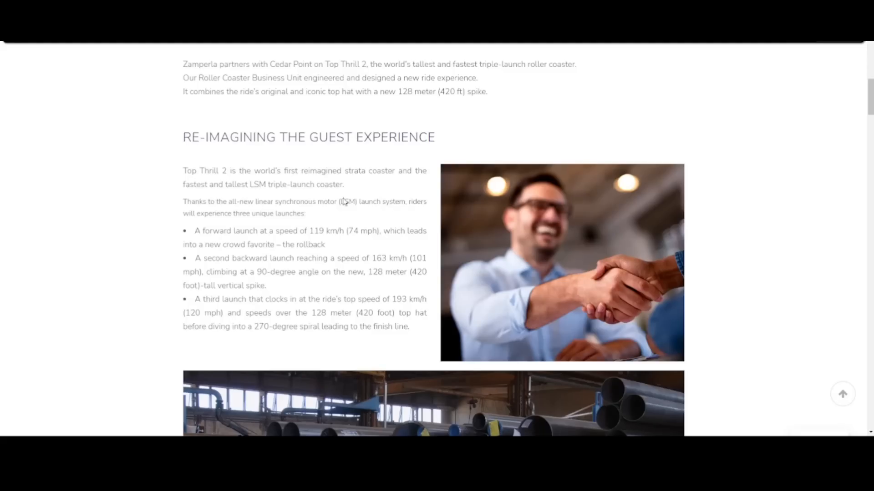
{"action": "mouse_move", "coordinate": [295, 217]}
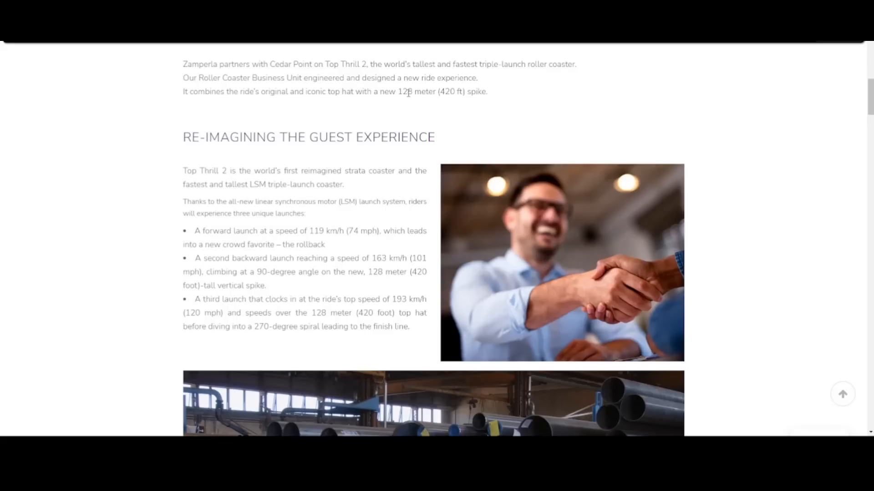
{"action": "mouse_move", "coordinate": [534, 96]}
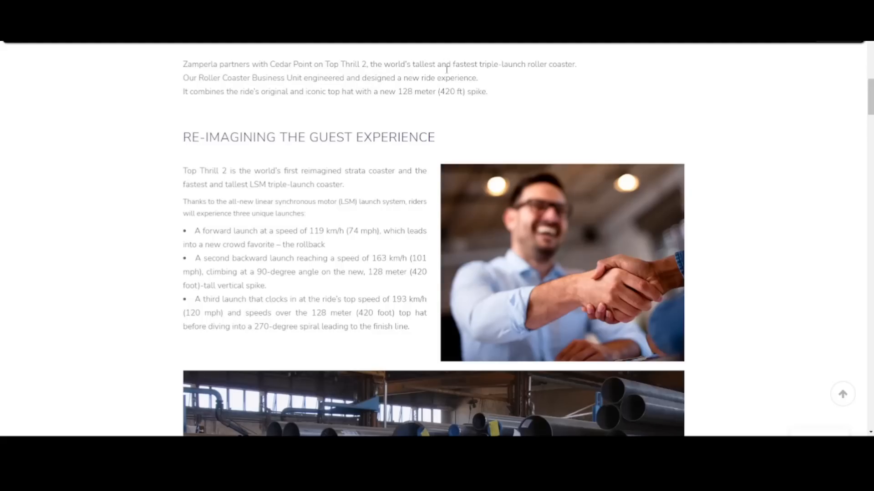
{"action": "mouse_move", "coordinate": [401, 78]}
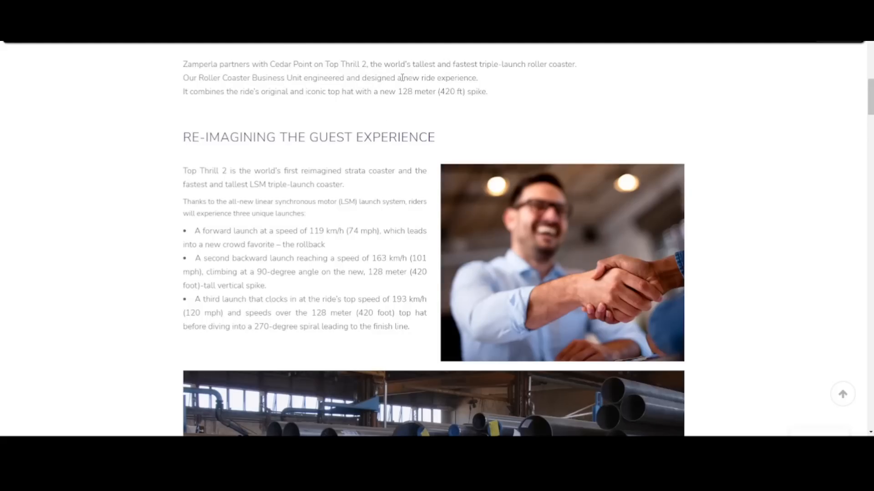
{"action": "mouse_move", "coordinate": [550, 95]}
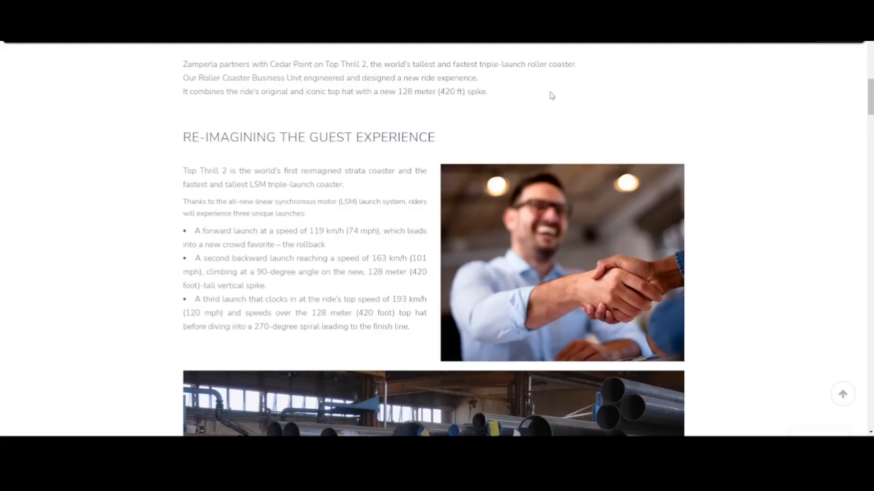
{"action": "mouse_move", "coordinate": [468, 104]}
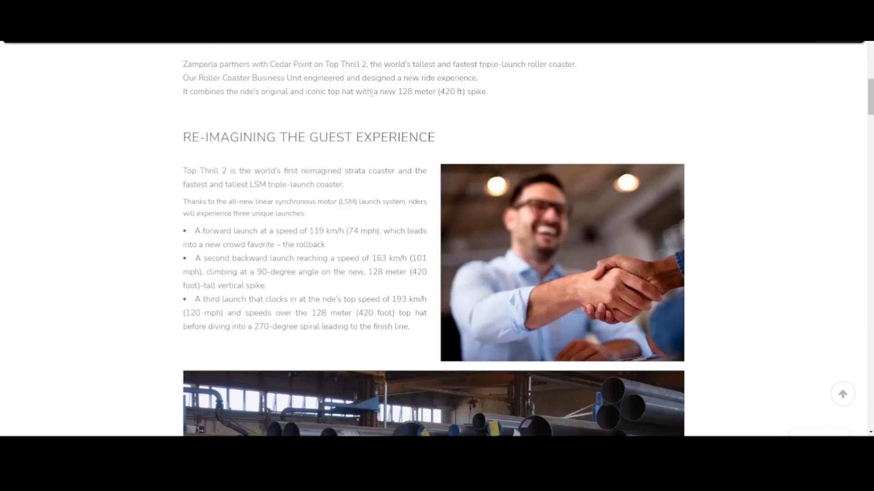
{"action": "mouse_move", "coordinate": [410, 126]}
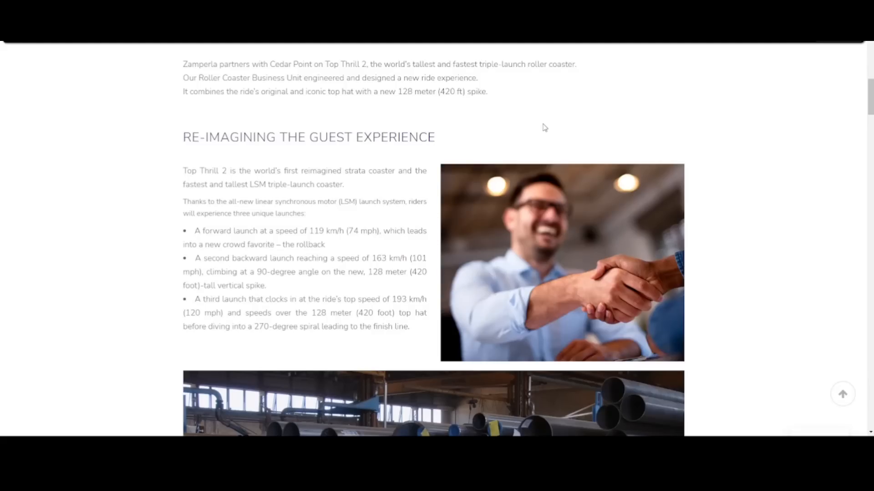
{"action": "mouse_move", "coordinate": [252, 153]}
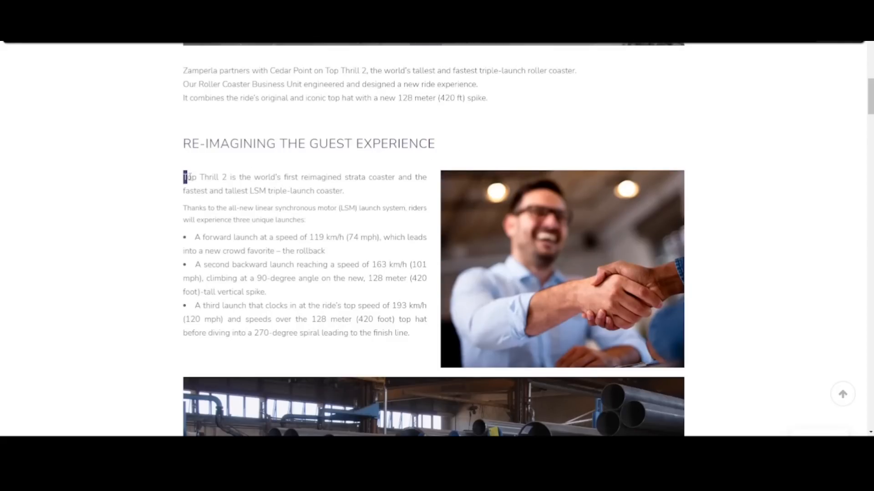
{"action": "left_click_drag", "start_coordinate": [184, 177], "coordinate": [306, 177]}
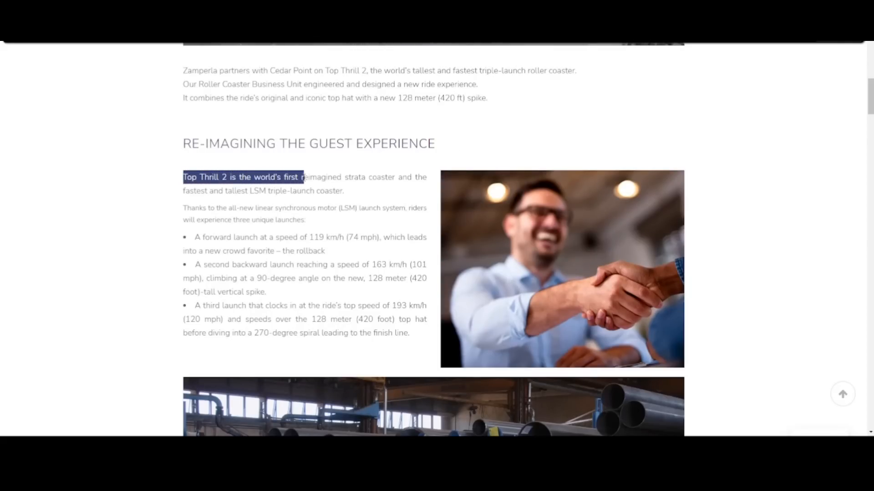
{"action": "left_click_drag", "start_coordinate": [304, 177], "coordinate": [344, 191]}
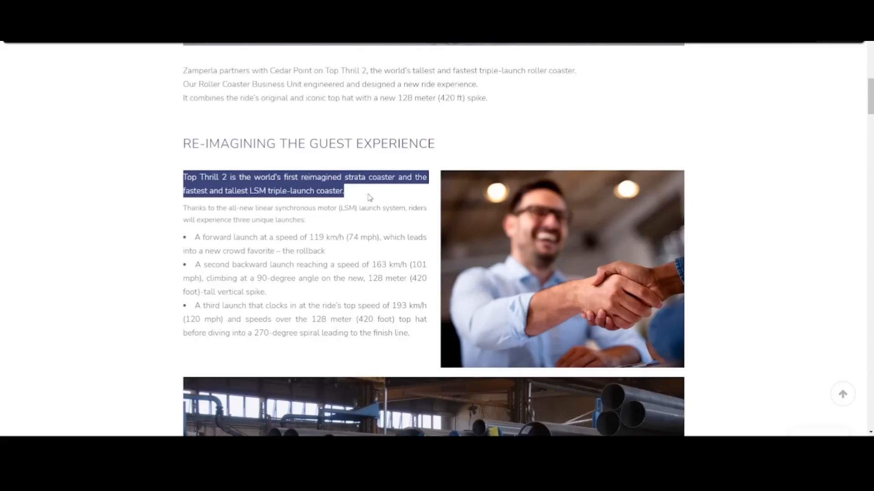
{"action": "left_click", "coordinate": [369, 196]}
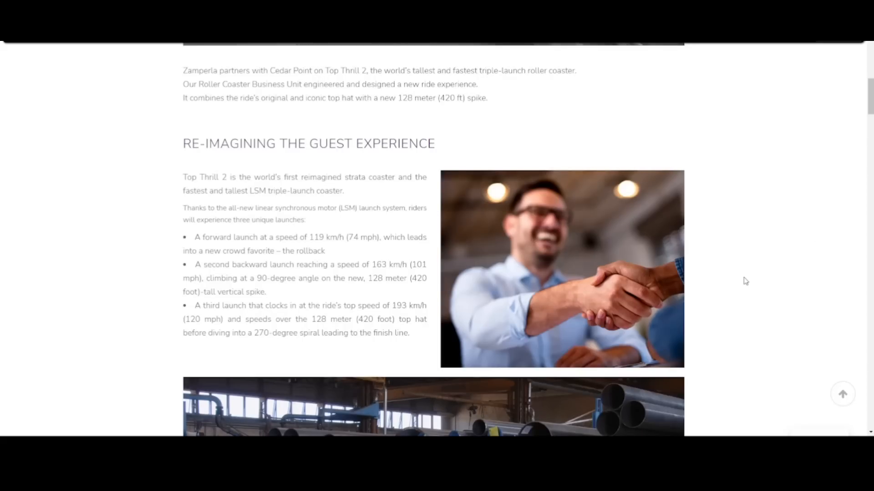
{"action": "mouse_move", "coordinate": [698, 252]}
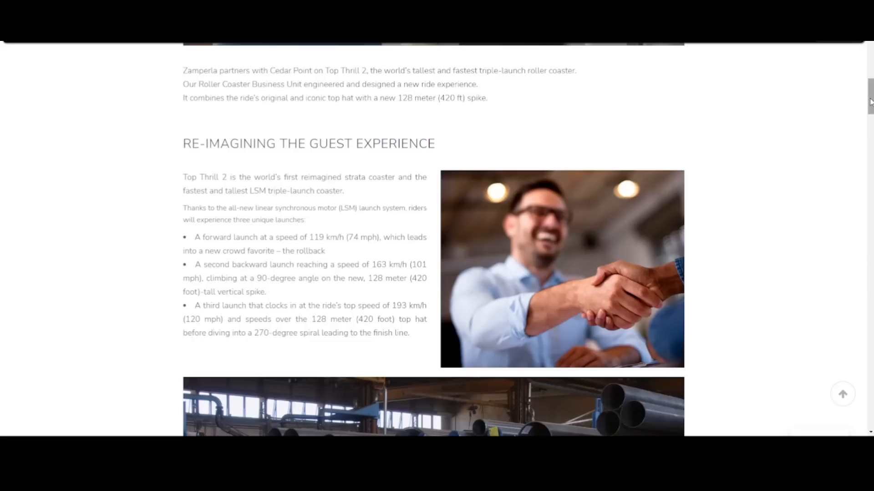
Step: Scroll slightly further, then briefly highlight and clear the start of the forward-launch bullet
{"action": "scroll", "scroll_direction": "down", "scroll_amount": 3}
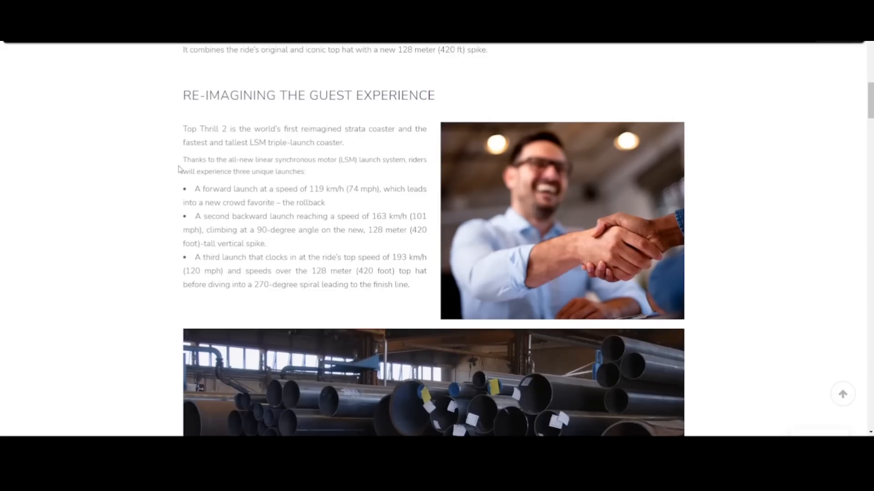
{"action": "left_click_drag", "start_coordinate": [195, 188], "coordinate": [260, 189]}
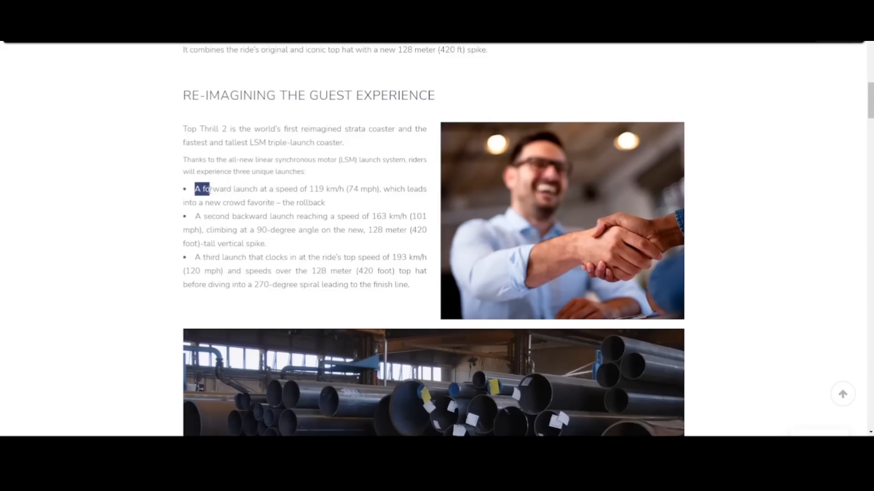
{"action": "left_click", "coordinate": [248, 189]}
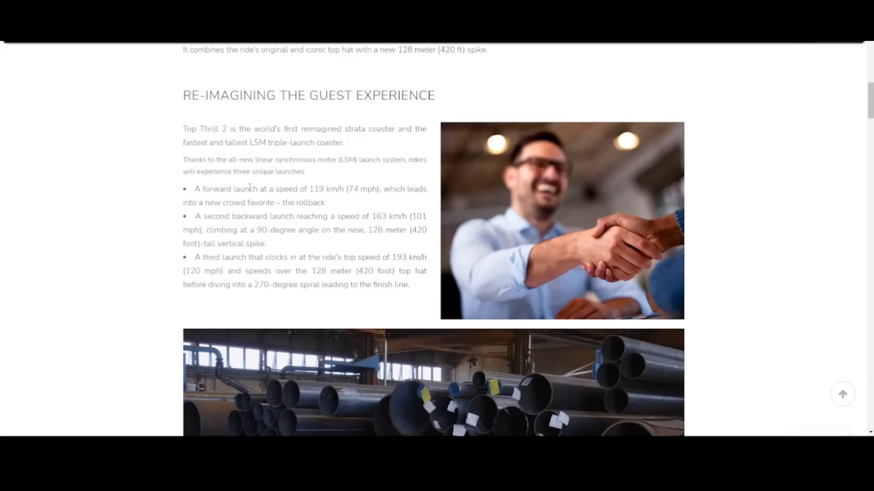
{"action": "mouse_move", "coordinate": [413, 162]}
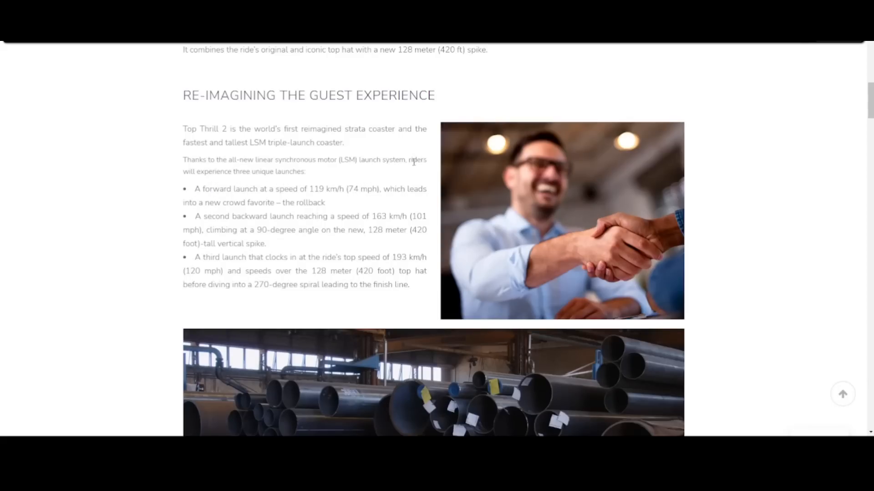
{"action": "mouse_move", "coordinate": [273, 209]}
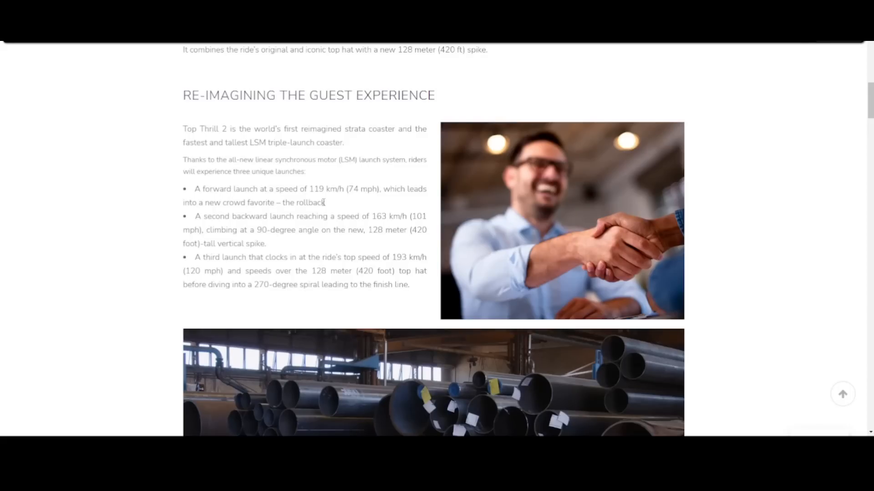
{"action": "mouse_move", "coordinate": [428, 141]}
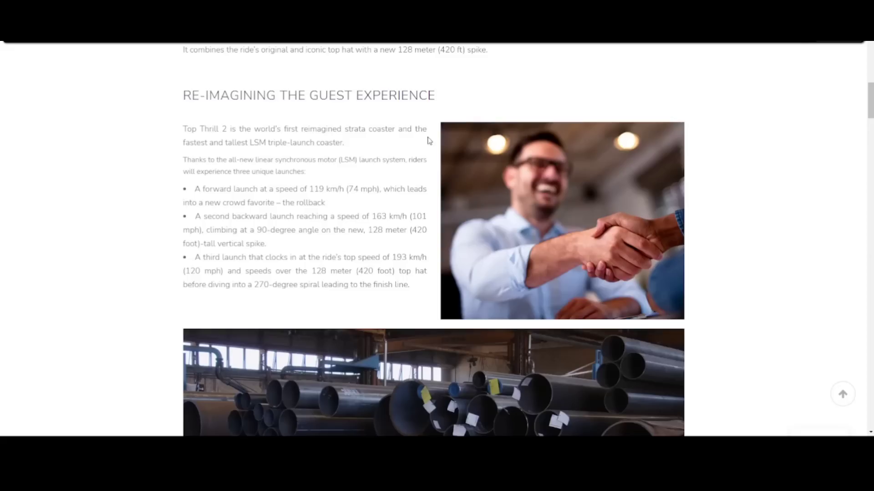
{"action": "mouse_move", "coordinate": [670, 100]}
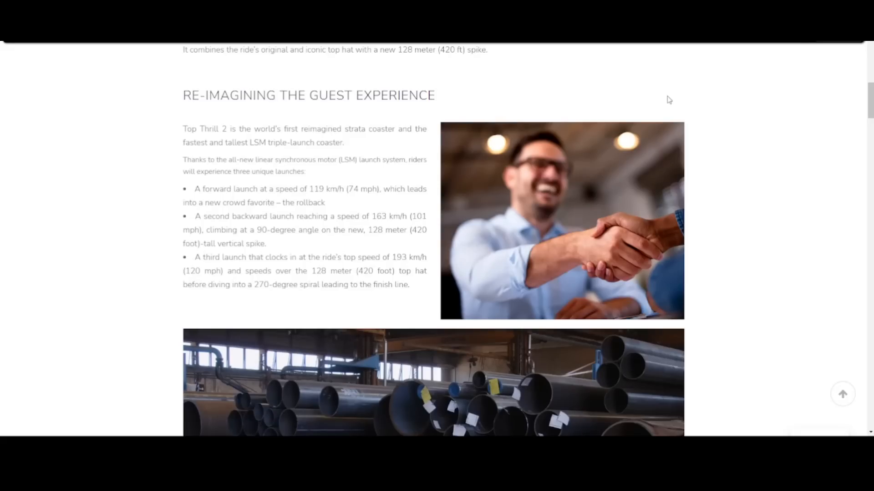
{"action": "mouse_move", "coordinate": [533, 77]}
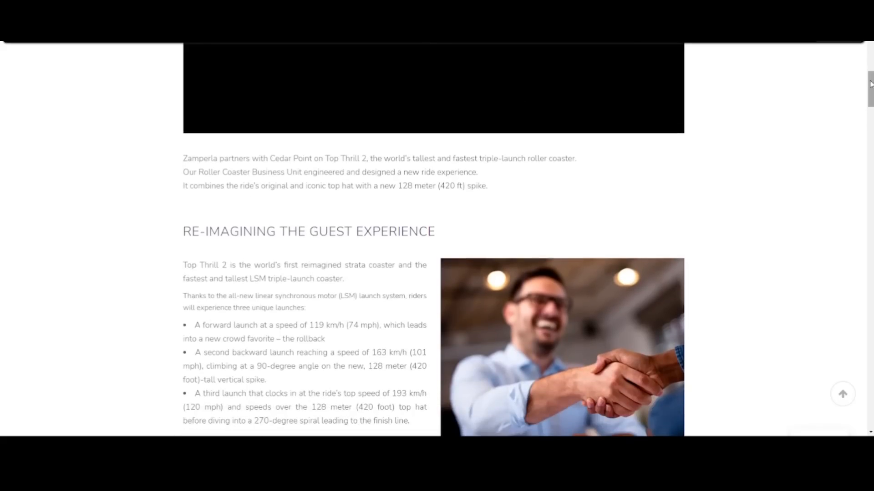
Step: Scroll to the three-launch section, then highlight and clear the forward-launch speed details
{"action": "scroll", "scroll_direction": "down", "scroll_amount": 3}
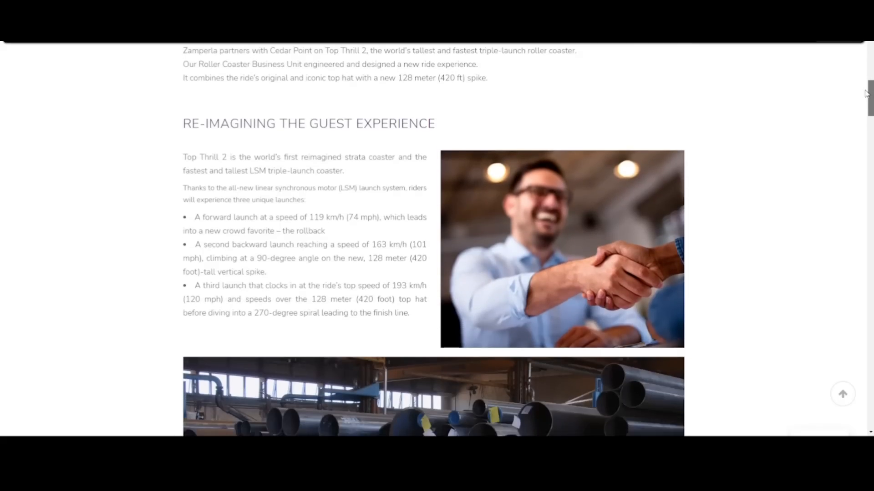
{"action": "scroll", "scroll_direction": "down", "scroll_amount": 3}
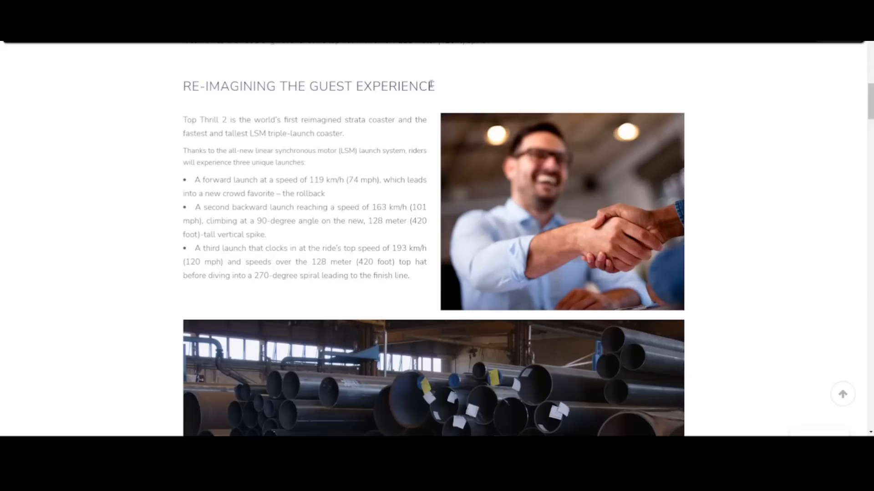
{"action": "mouse_move", "coordinate": [284, 220]}
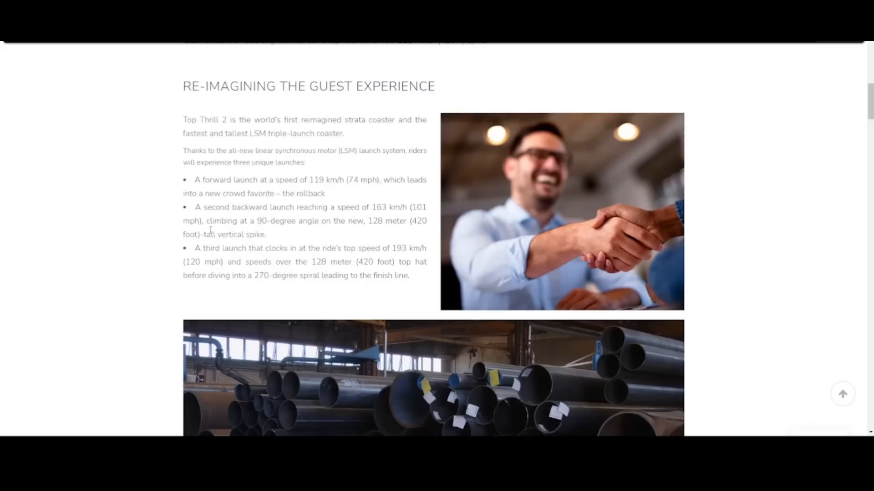
{"action": "mouse_move", "coordinate": [213, 218]}
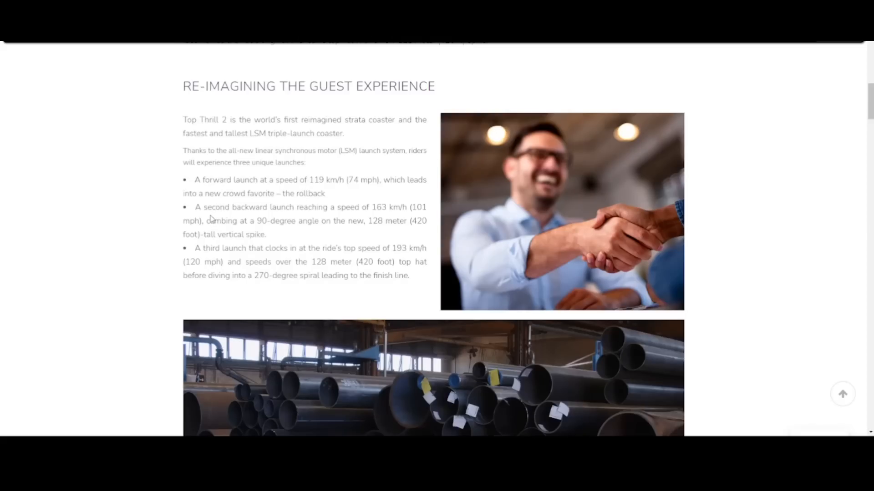
{"action": "left_click_drag", "start_coordinate": [194, 180], "coordinate": [322, 179]}
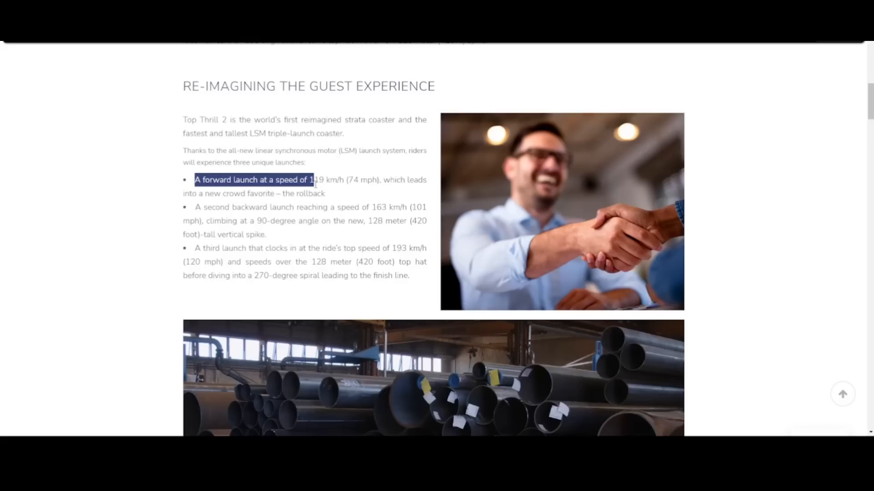
{"action": "left_click_drag", "start_coordinate": [314, 179], "coordinate": [265, 207]}
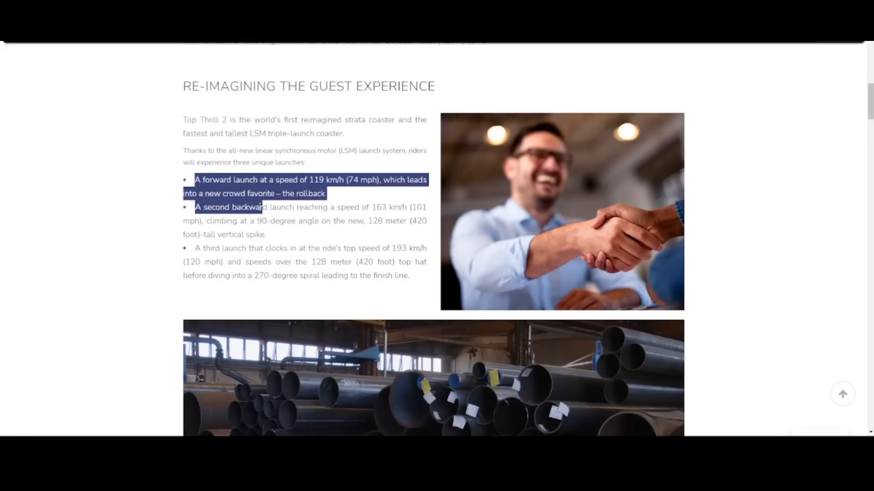
{"action": "left_click", "coordinate": [309, 204]}
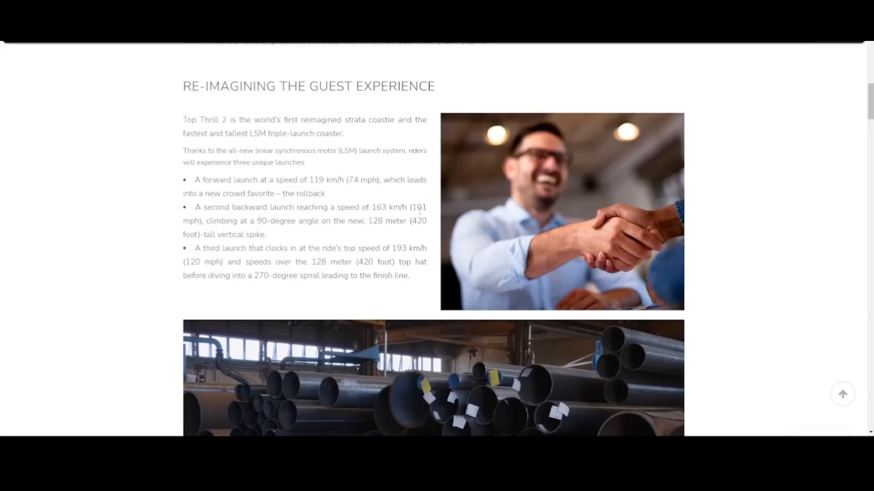
{"action": "mouse_move", "coordinate": [225, 221]}
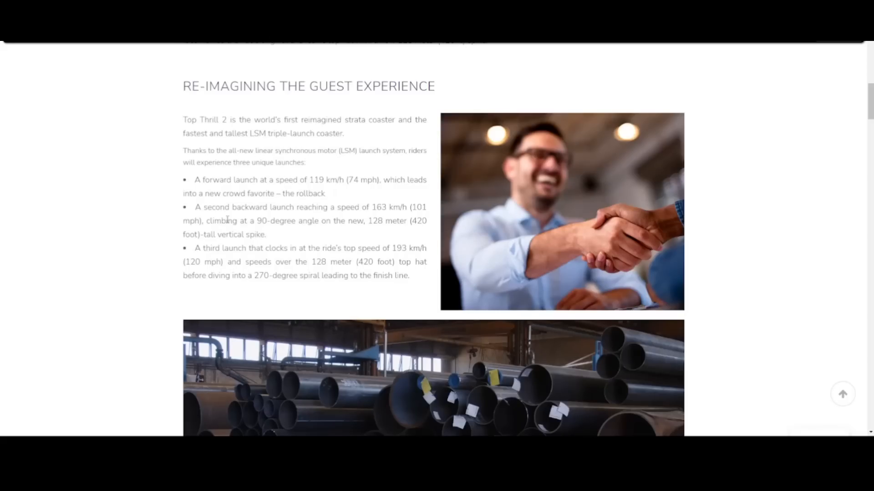
Step: Play the steel pipe fabrication video below the launch list and jump ahead
{"action": "scroll", "scroll_direction": "down", "scroll_amount": 3}
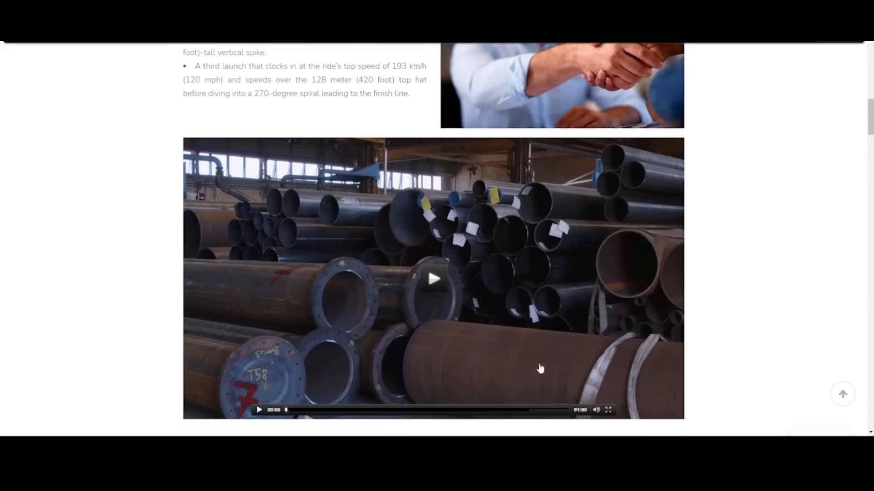
{"action": "left_click", "coordinate": [433, 280]}
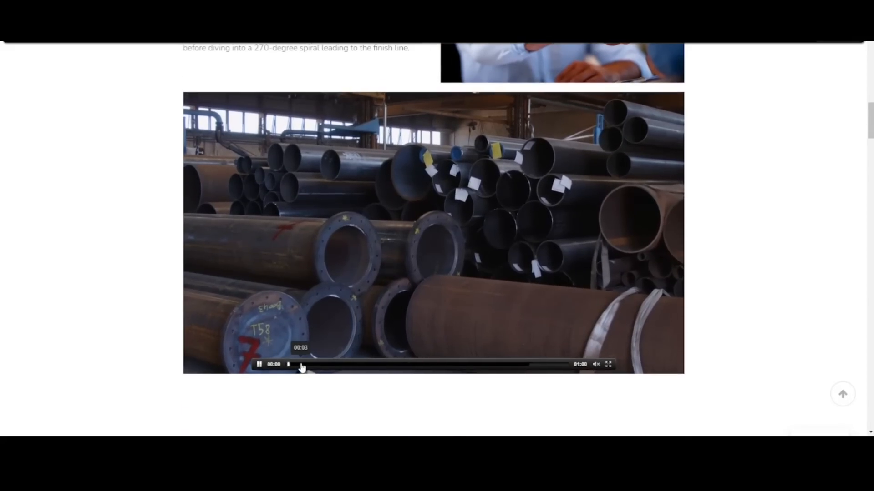
{"action": "left_click", "coordinate": [343, 365]}
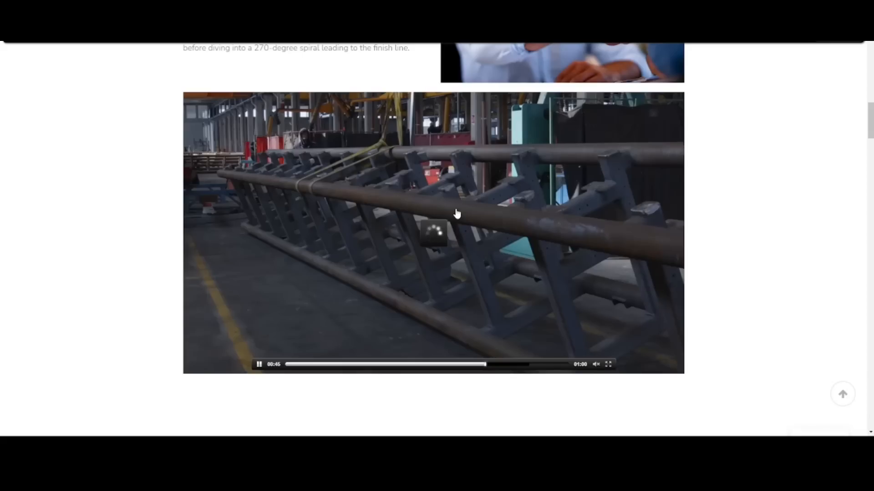
{"action": "mouse_move", "coordinate": [609, 365]}
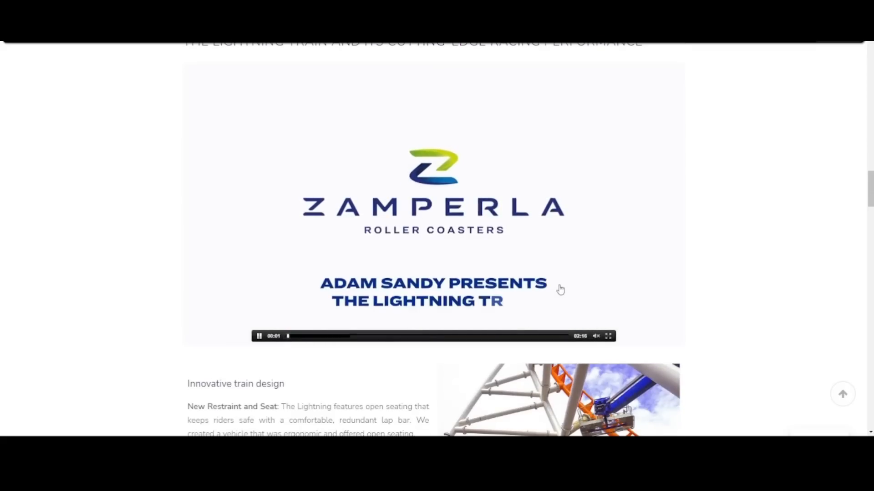
{"action": "mouse_move", "coordinate": [640, 304]}
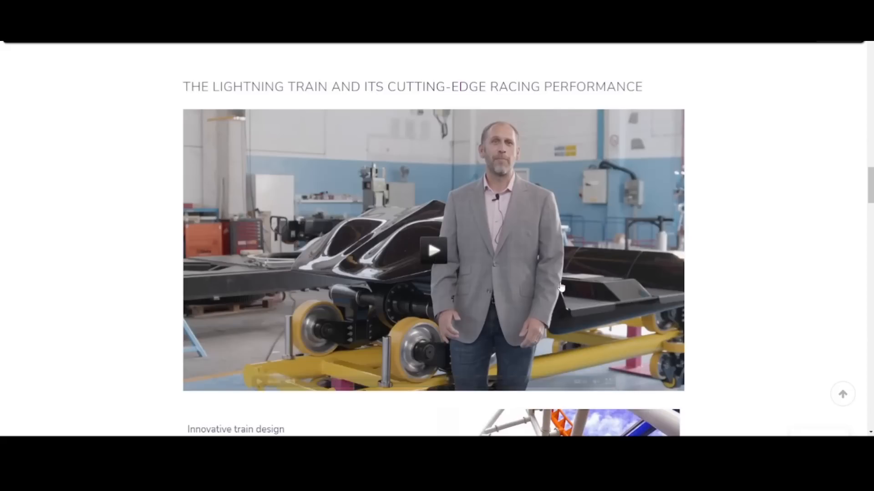
{"action": "mouse_move", "coordinate": [531, 262]}
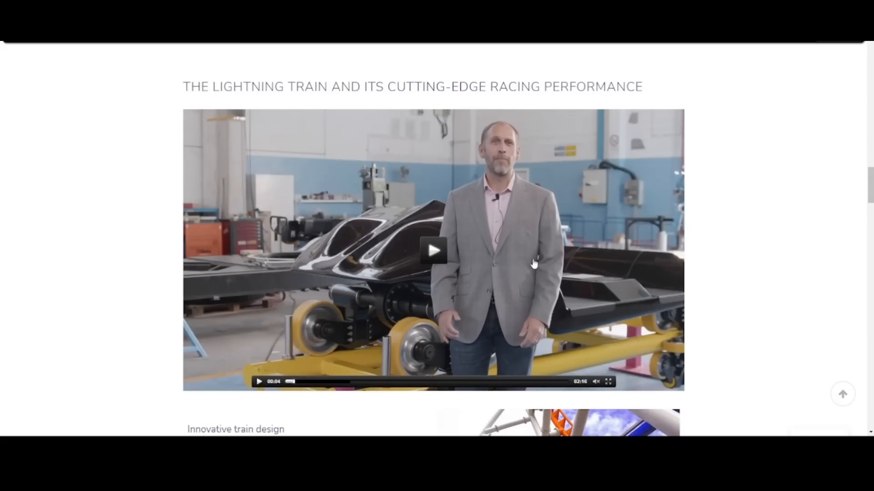
Step: Resume the Lightning train video and scroll down to the 'Innovative train design' text
{"action": "left_click", "coordinate": [432, 251]}
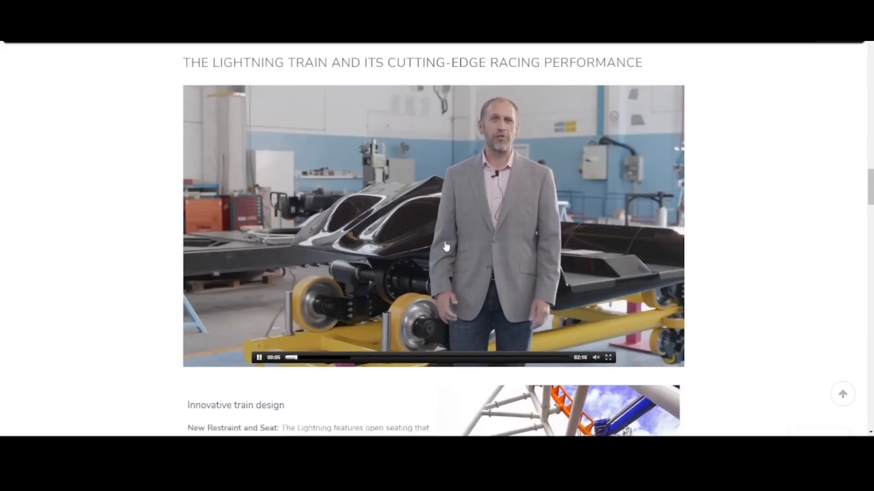
{"action": "scroll", "scroll_direction": "down", "scroll_amount": 3}
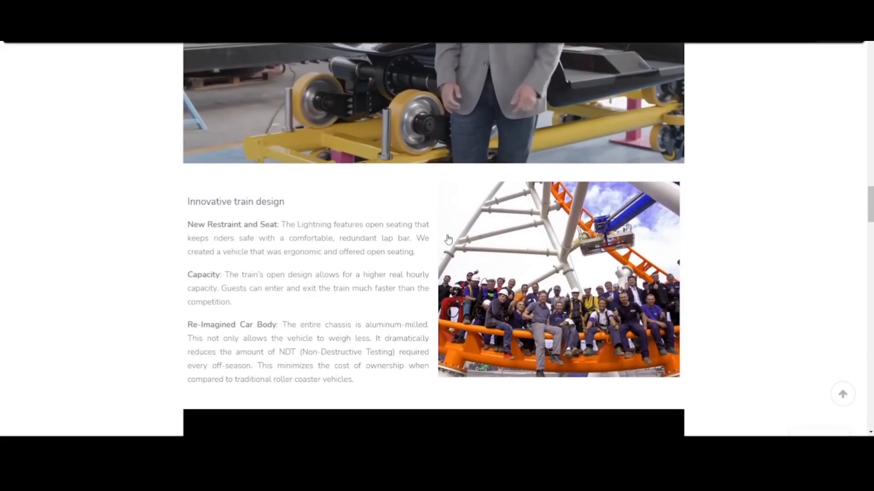
{"action": "scroll", "scroll_direction": "down", "scroll_amount": 3}
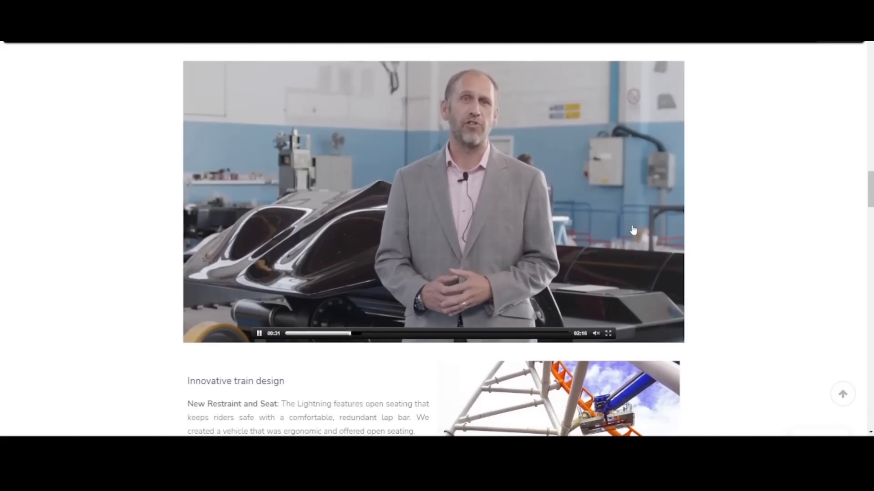
{"action": "scroll", "scroll_direction": "down", "scroll_amount": 3}
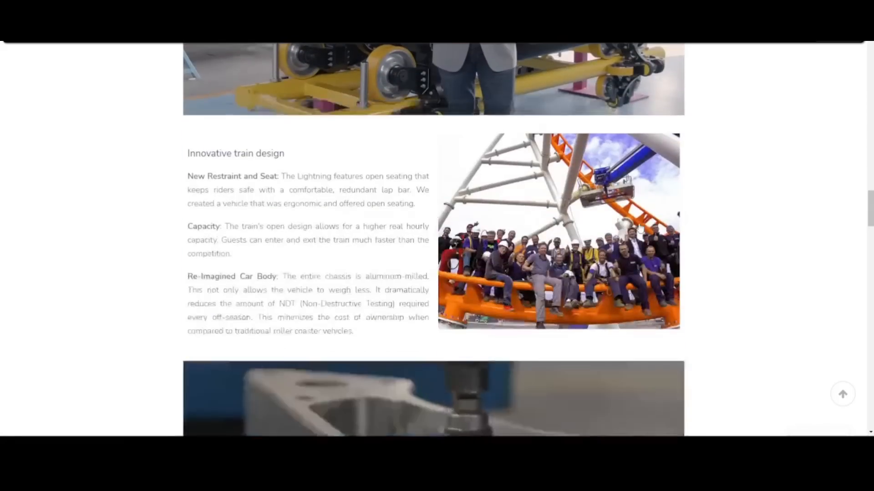
{"action": "scroll", "scroll_direction": "down", "scroll_amount": 3}
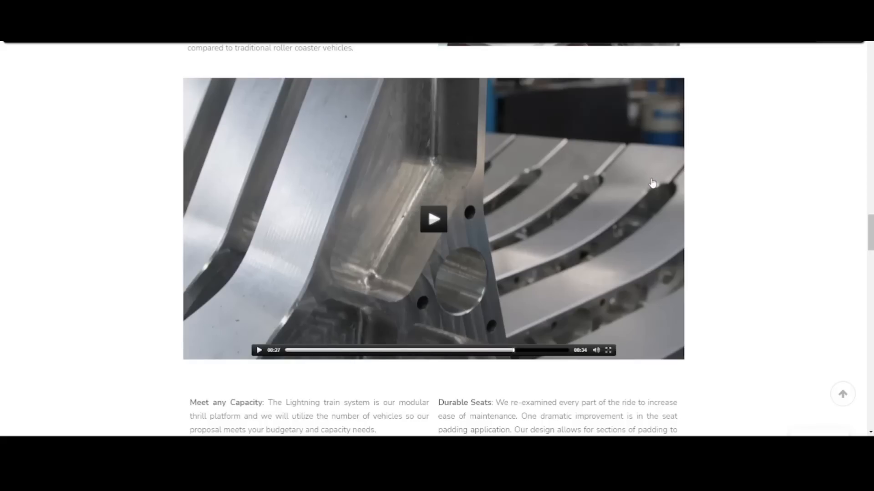
Step: Scroll through the materials and Total Cost of Ownership sections
{"action": "scroll", "scroll_direction": "down", "scroll_amount": 3}
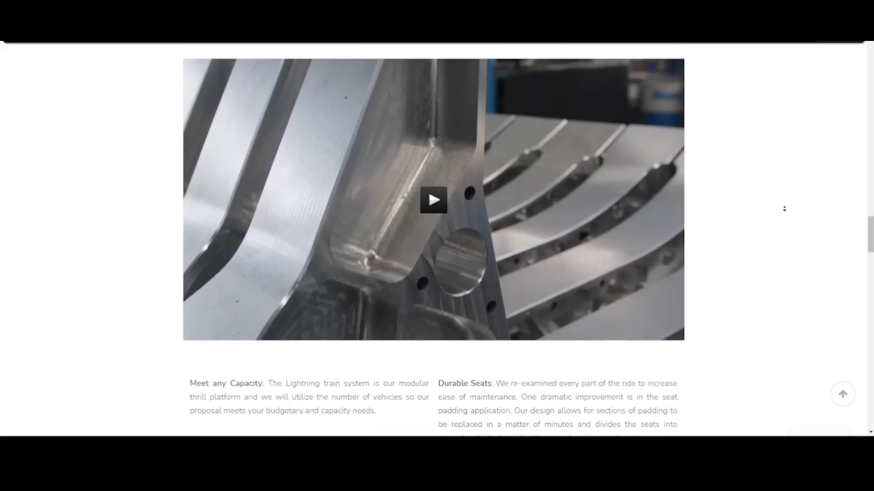
{"action": "scroll", "scroll_direction": "down", "scroll_amount": 3}
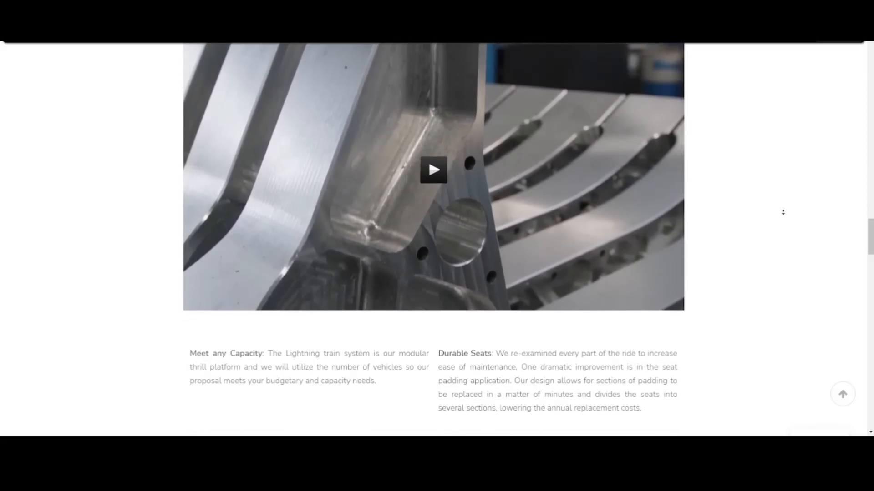
{"action": "scroll", "scroll_direction": "down", "scroll_amount": 3}
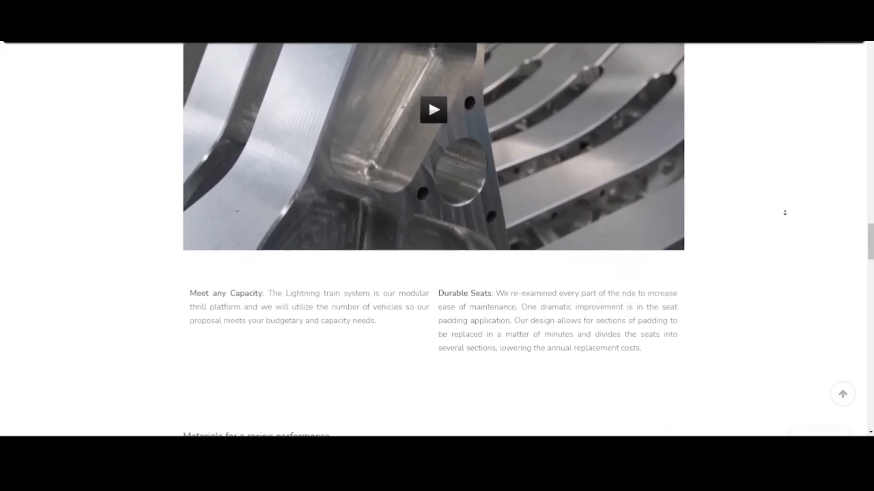
{"action": "scroll", "scroll_direction": "down", "scroll_amount": 3}
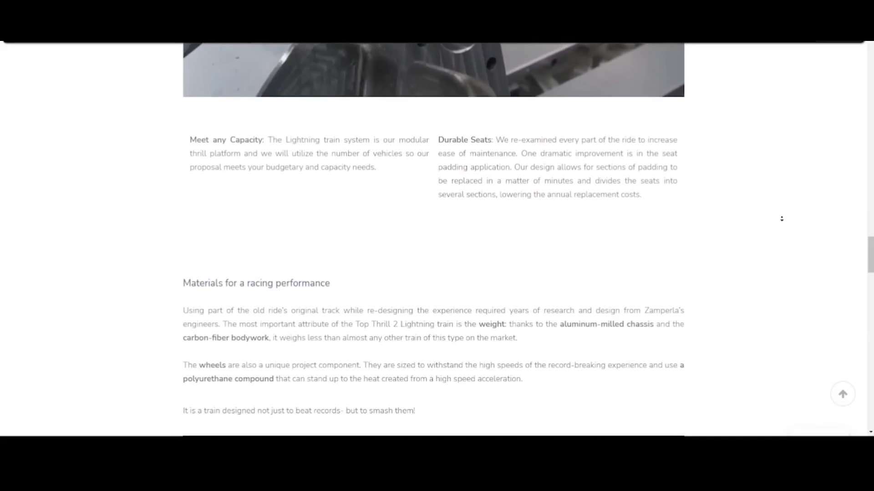
{"action": "scroll", "scroll_direction": "down", "scroll_amount": 3}
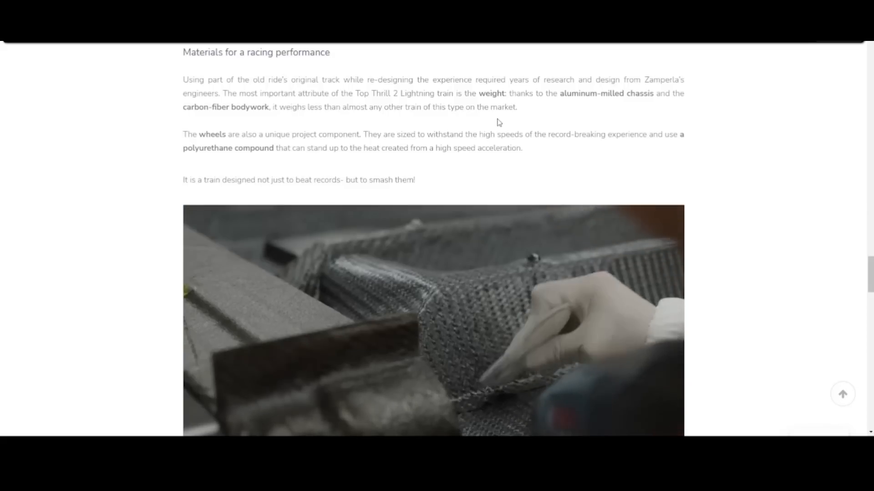
Step: Reach 'About the Ride', then highlight and clear the Total Track Length line
{"action": "scroll", "scroll_direction": "down", "scroll_amount": 3}
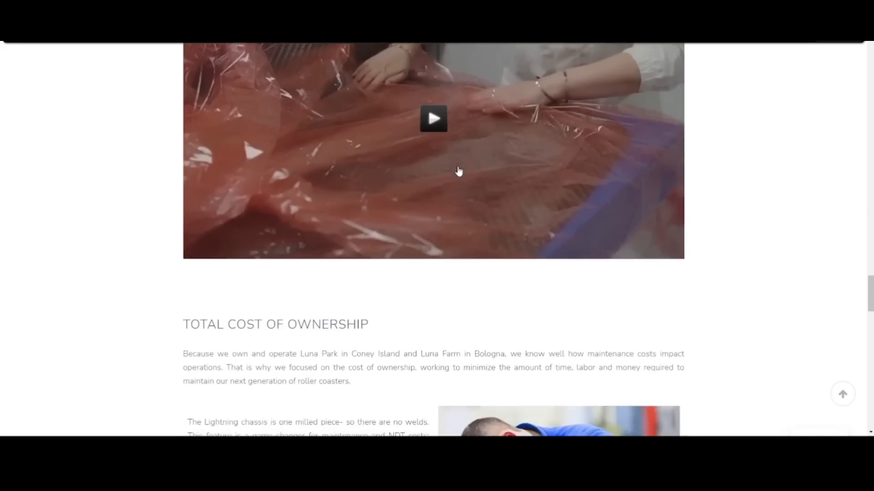
{"action": "scroll", "scroll_direction": "down", "scroll_amount": 3}
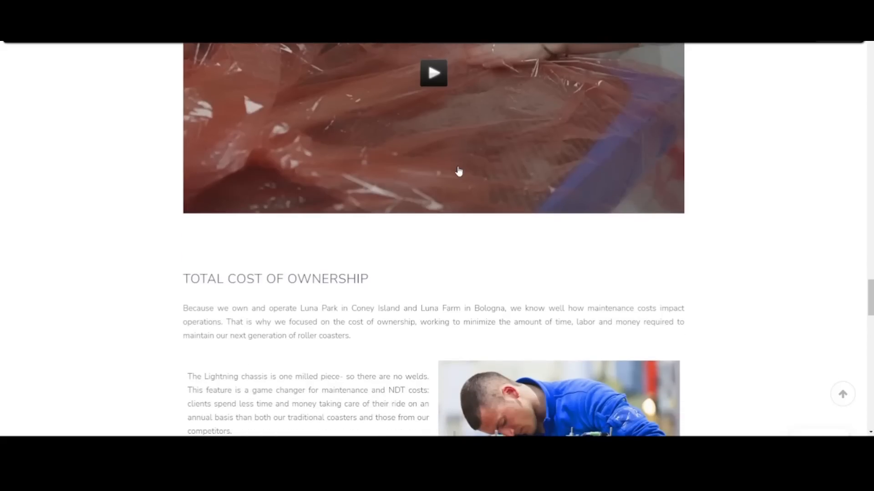
{"action": "scroll", "scroll_direction": "down", "scroll_amount": 3}
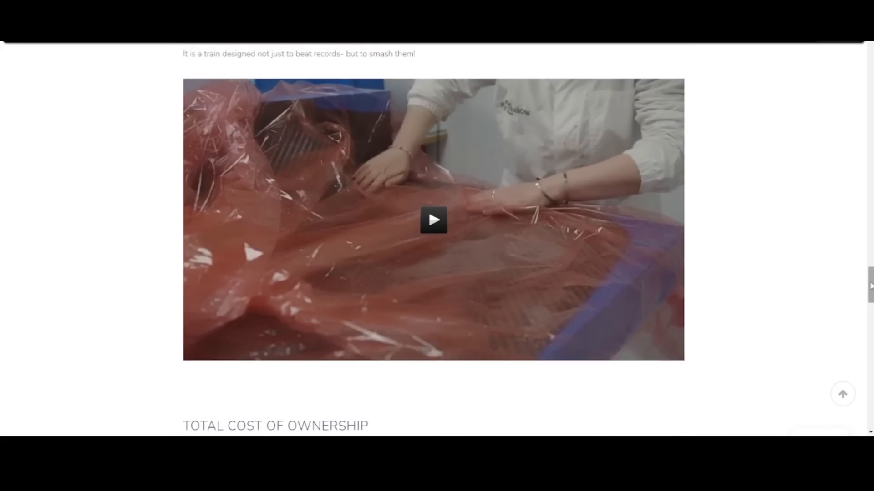
{"action": "scroll", "scroll_direction": "down", "scroll_amount": 3}
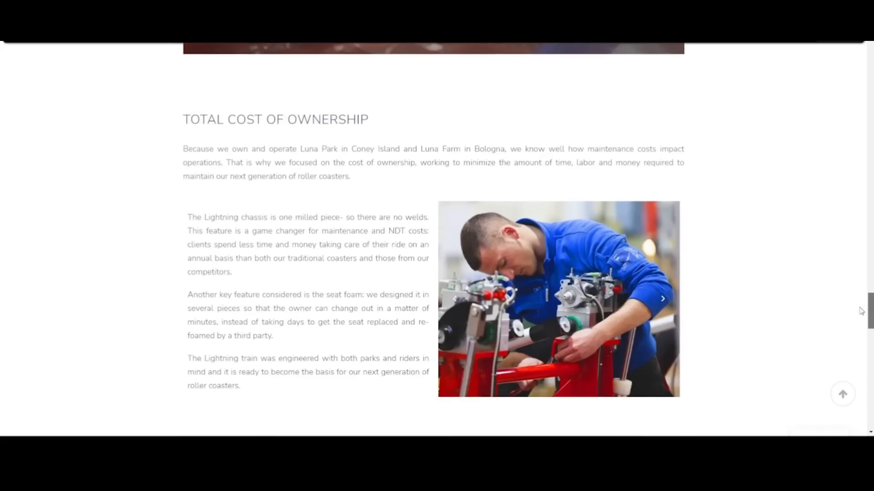
{"action": "scroll", "scroll_direction": "down", "scroll_amount": 3}
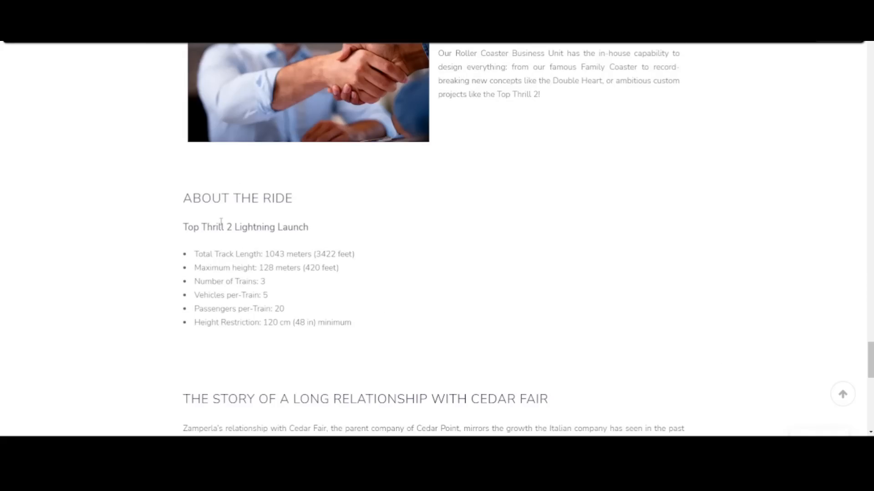
{"action": "left_click_drag", "start_coordinate": [196, 254], "coordinate": [313, 254]}
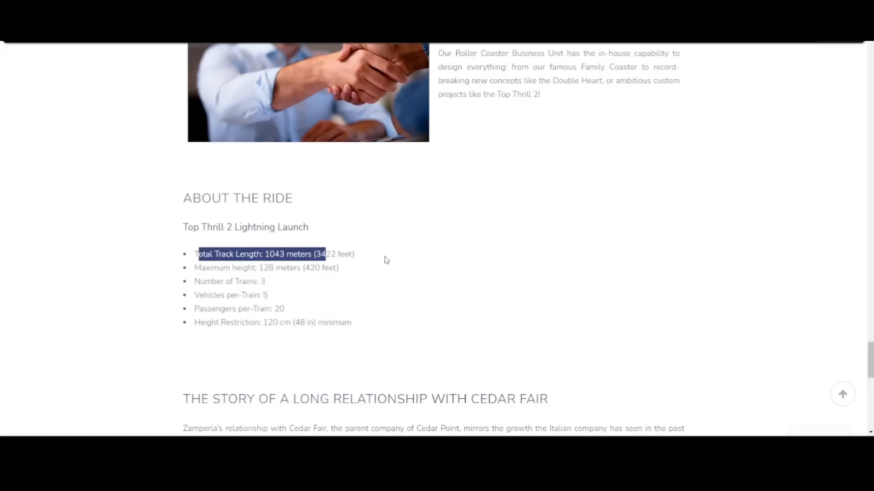
{"action": "left_click", "coordinate": [385, 254]}
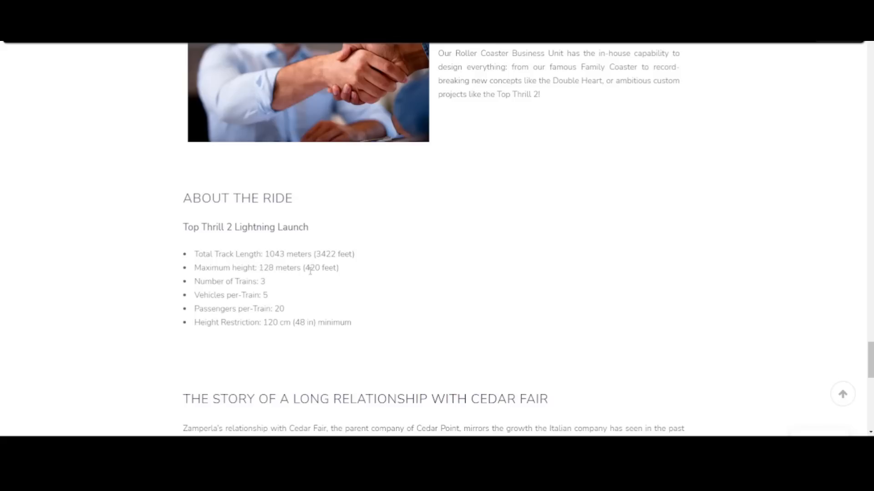
{"action": "scroll", "scroll_direction": "down", "scroll_amount": 3}
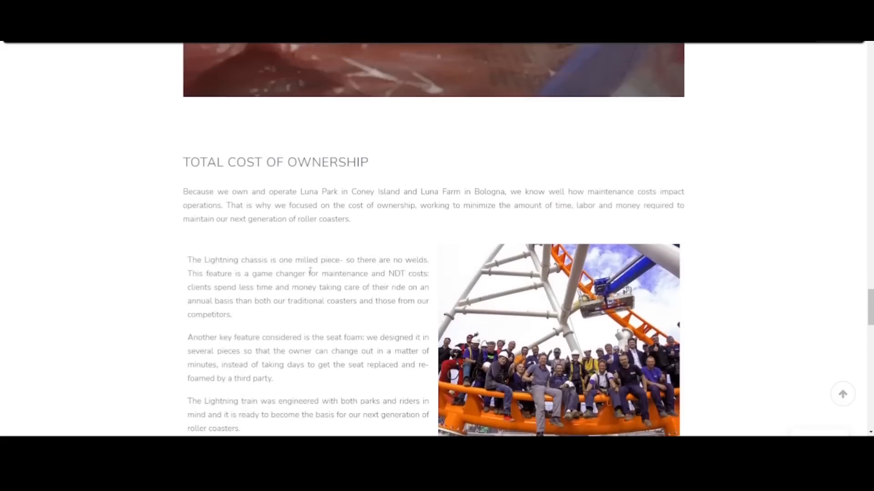
Step: Scroll past About the Ride to 'The Story of a Long Relationship with Cedar Fair'
{"action": "scroll", "scroll_direction": "down", "scroll_amount": 3}
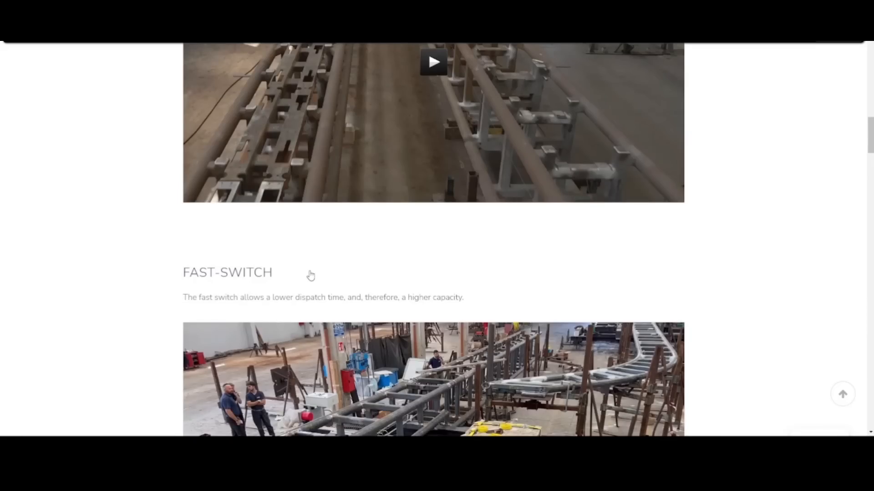
{"action": "scroll", "scroll_direction": "down", "scroll_amount": 3}
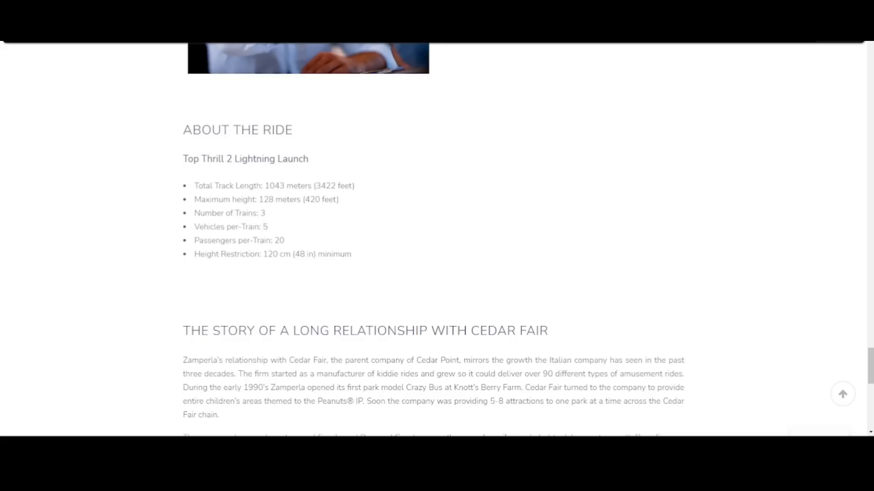
{"action": "scroll", "scroll_direction": "down", "scroll_amount": 3}
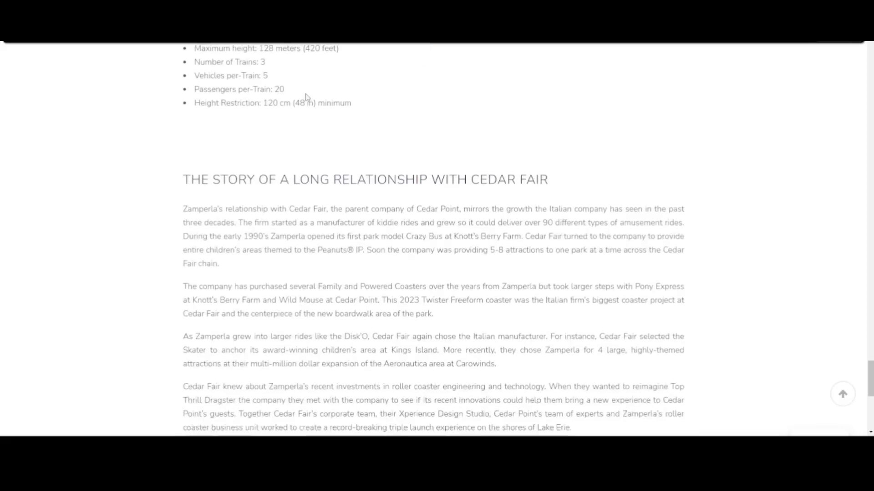
{"action": "scroll", "scroll_direction": "up", "scroll_amount": 3}
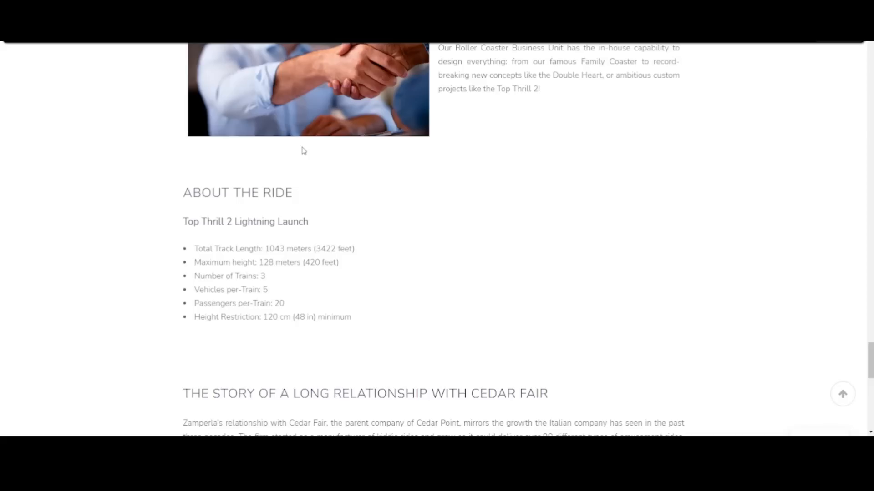
{"action": "scroll", "scroll_direction": "down", "scroll_amount": 3}
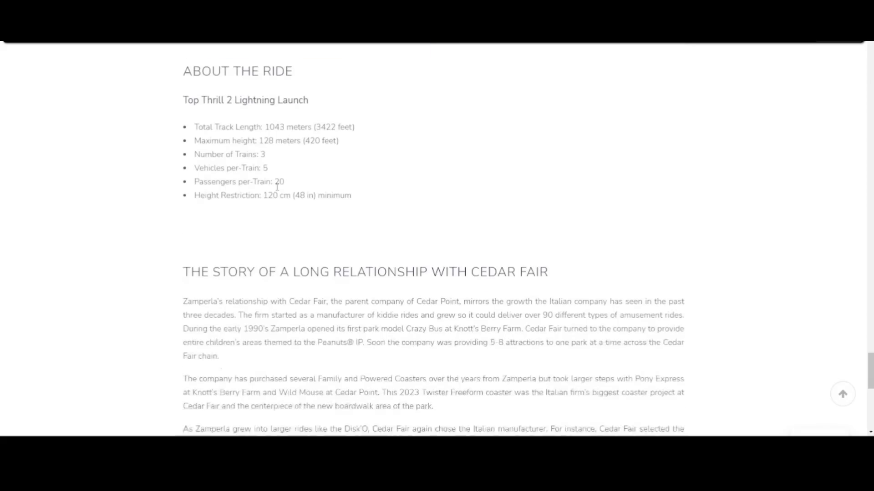
{"action": "scroll", "scroll_direction": "up", "scroll_amount": 3}
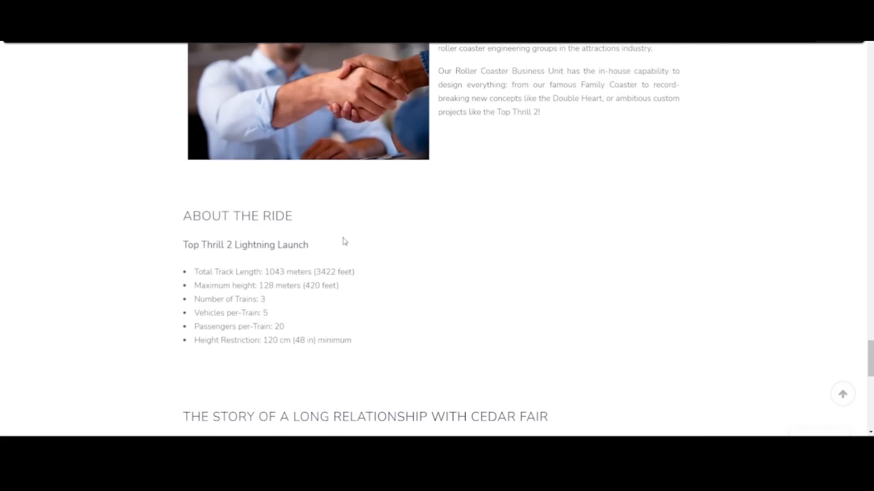
{"action": "scroll", "scroll_direction": "down", "scroll_amount": 3}
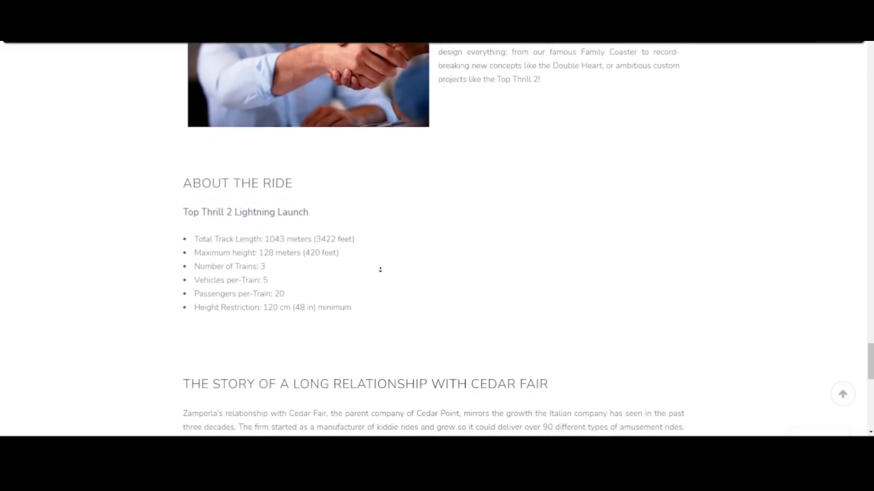
{"action": "scroll", "scroll_direction": "down", "scroll_amount": 3}
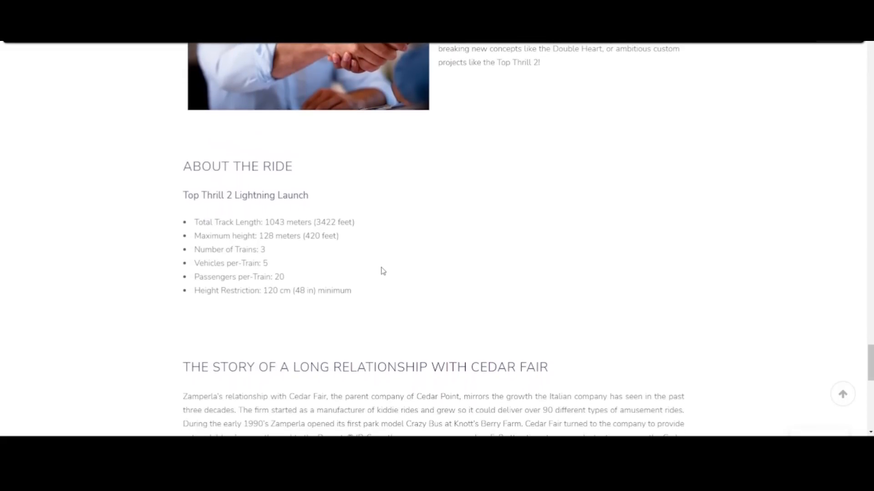
{"action": "scroll", "scroll_direction": "down", "scroll_amount": 3}
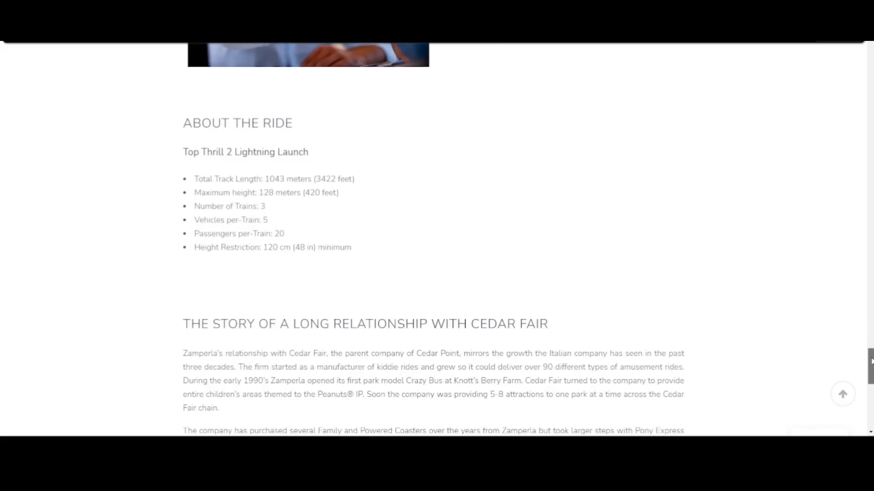
{"action": "scroll", "scroll_direction": "down", "scroll_amount": 3}
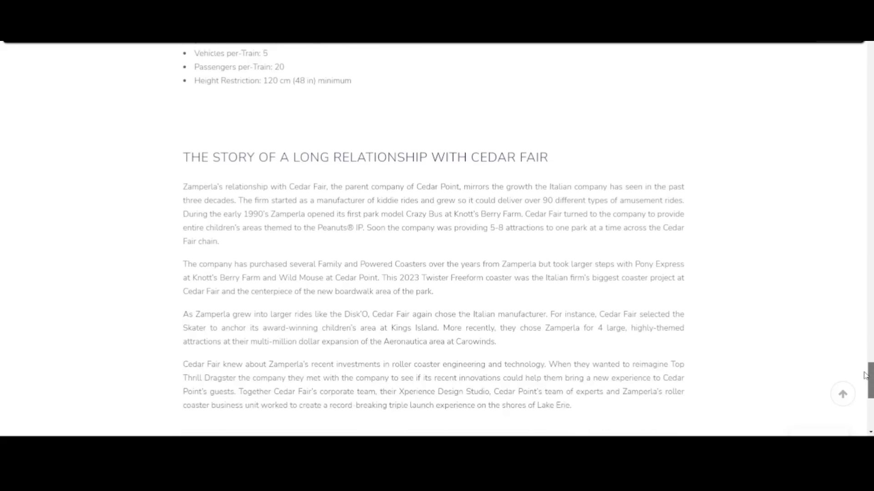
{"action": "scroll", "scroll_direction": "down", "scroll_amount": 3}
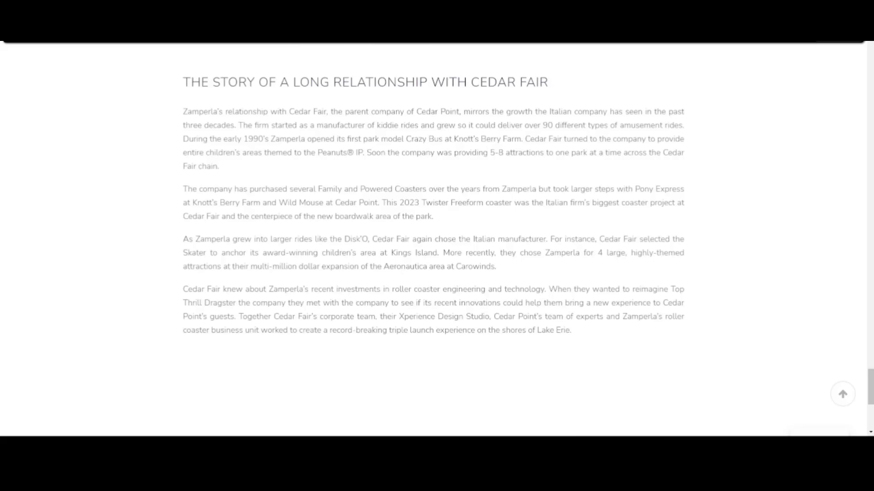
{"action": "mouse_move", "coordinate": [471, 227]}
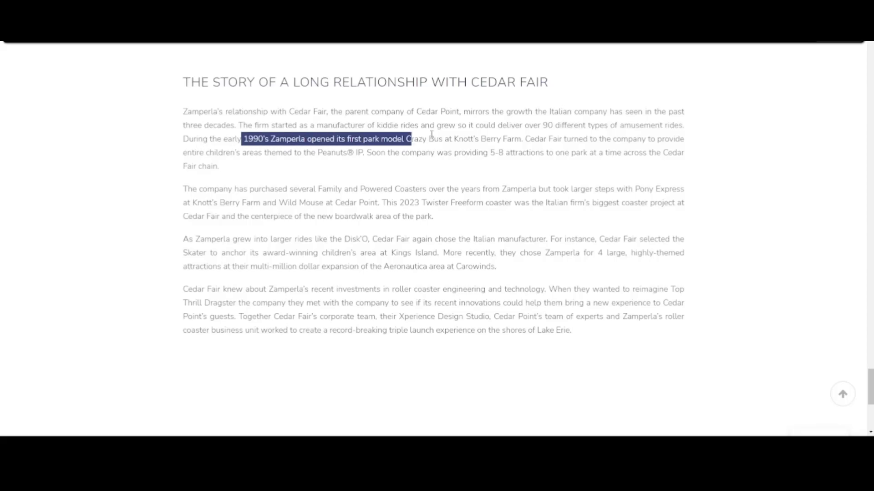
{"action": "left_click", "coordinate": [454, 138]}
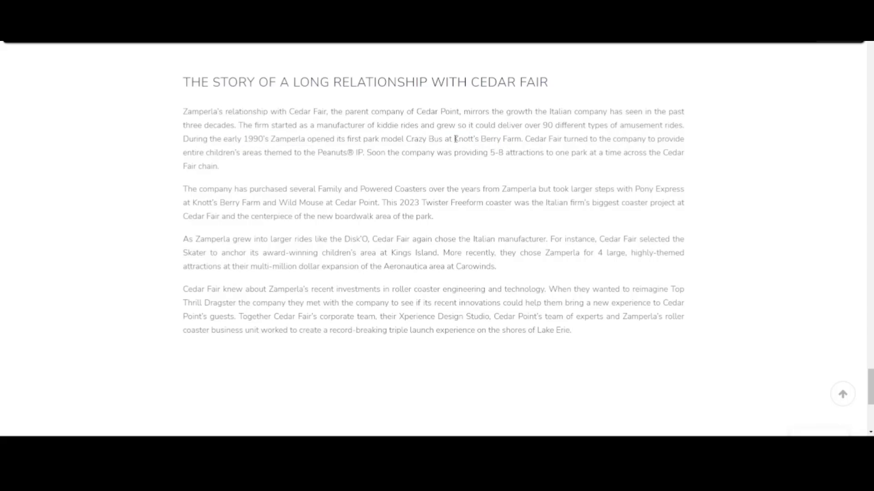
{"action": "mouse_move", "coordinate": [445, 142]}
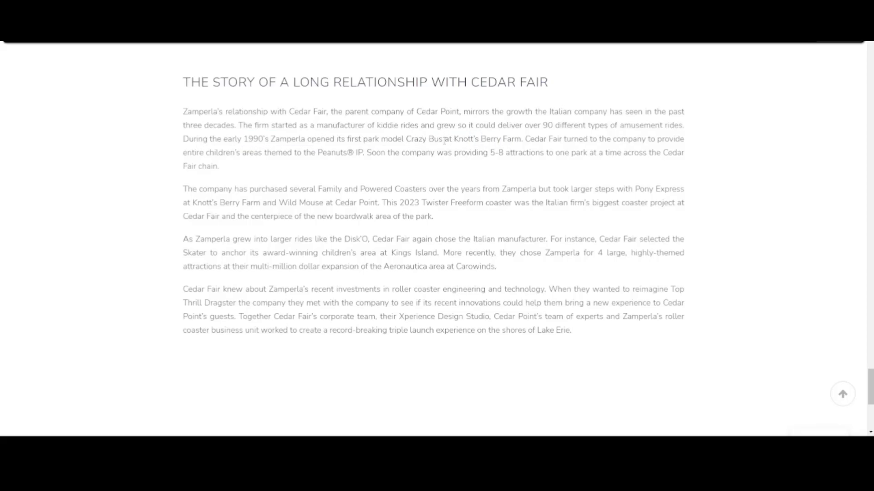
{"action": "mouse_move", "coordinate": [316, 216]}
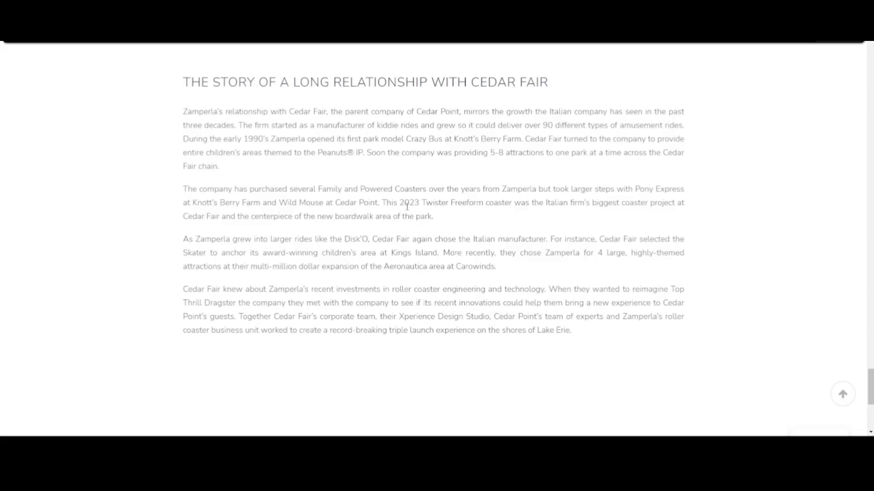
{"action": "left_click_drag", "start_coordinate": [280, 202], "coordinate": [465, 202]}
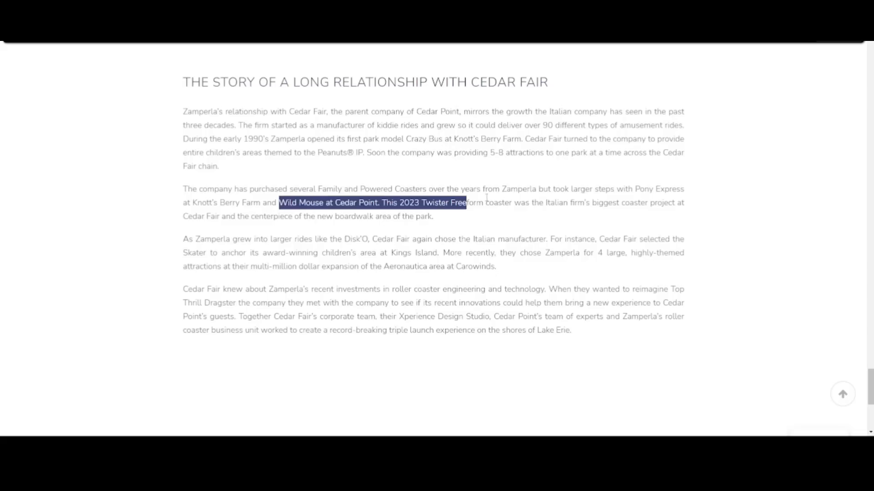
{"action": "left_click", "coordinate": [413, 203]}
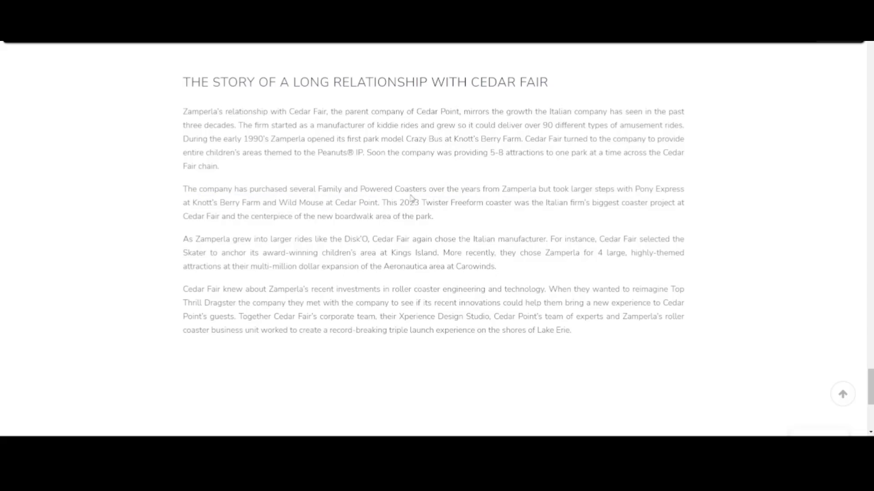
{"action": "mouse_move", "coordinate": [366, 211]}
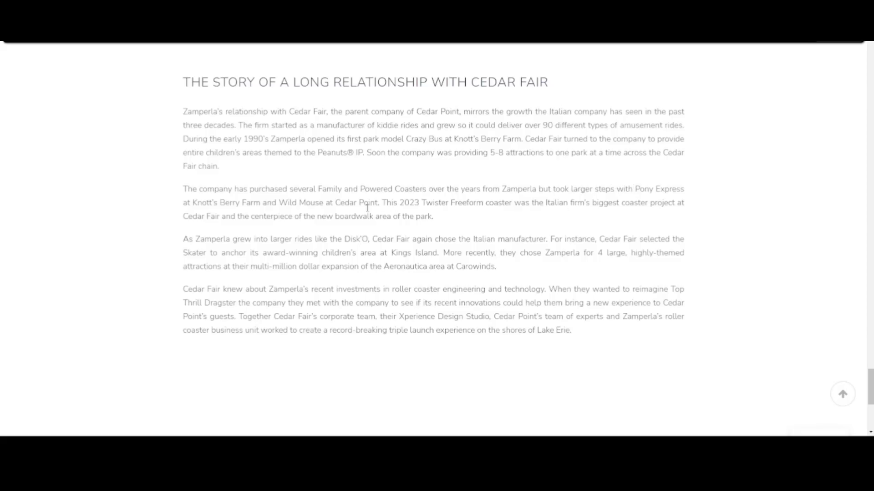
{"action": "mouse_move", "coordinate": [402, 203]}
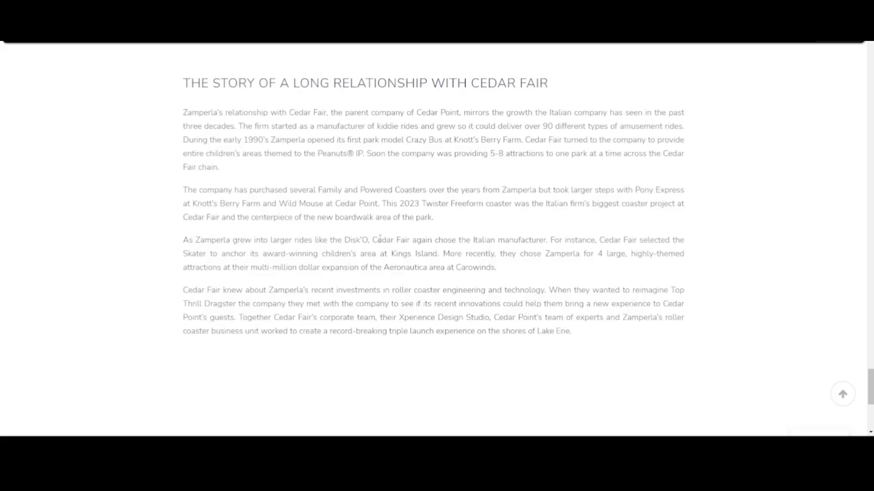
{"action": "scroll", "scroll_direction": "down", "scroll_amount": 3}
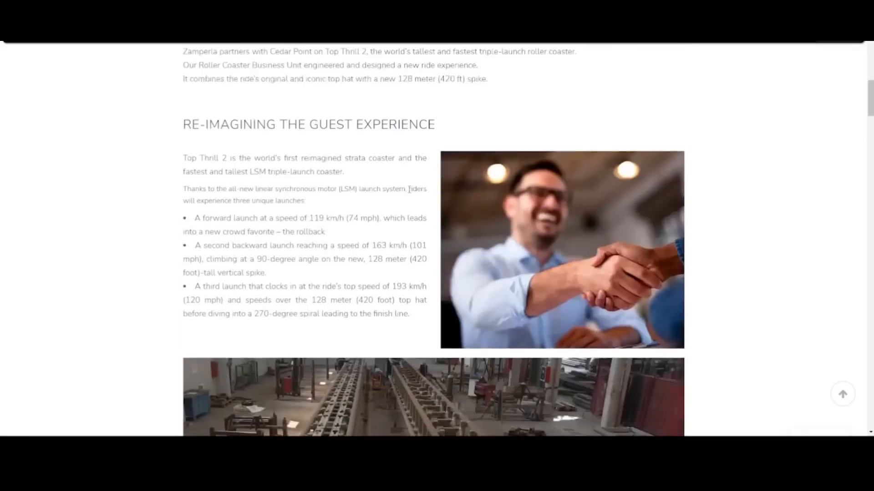
Step: Play the workshop track video, then scroll through design and cost sections to About the Ride
{"action": "scroll", "scroll_direction": "down", "scroll_amount": 3}
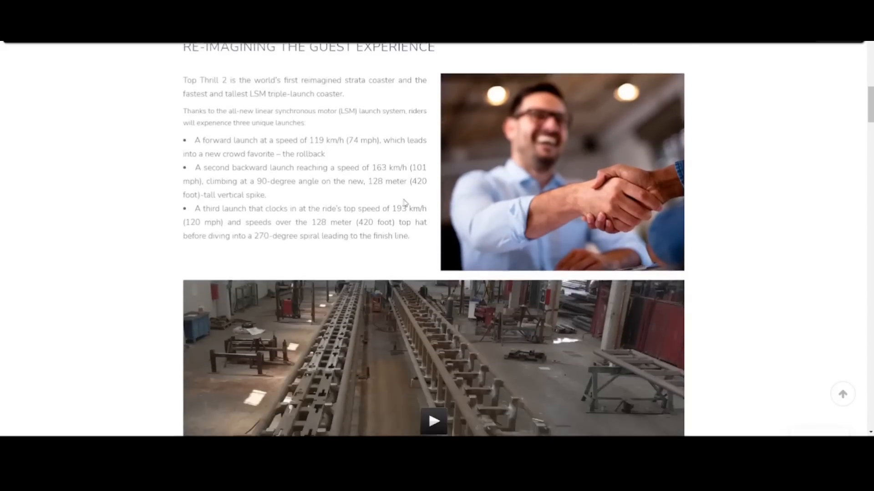
{"action": "scroll", "scroll_direction": "down", "scroll_amount": 3}
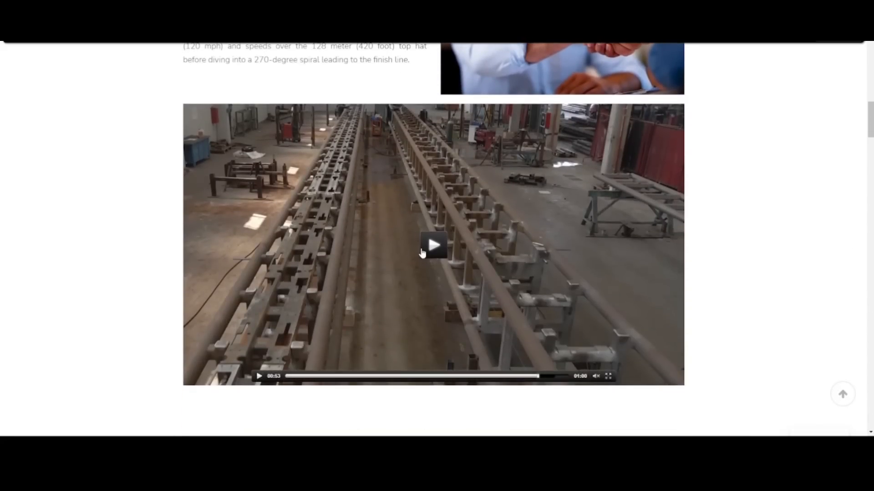
{"action": "left_click", "coordinate": [434, 246]}
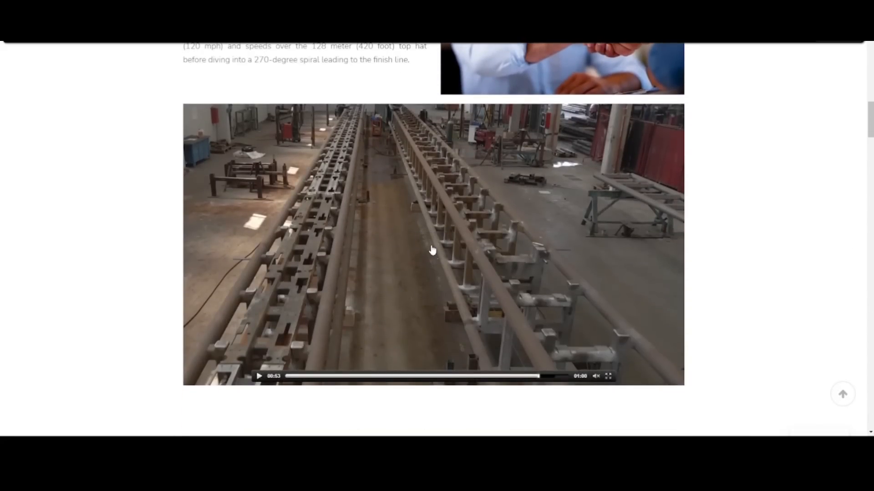
{"action": "scroll", "scroll_direction": "down", "scroll_amount": 3}
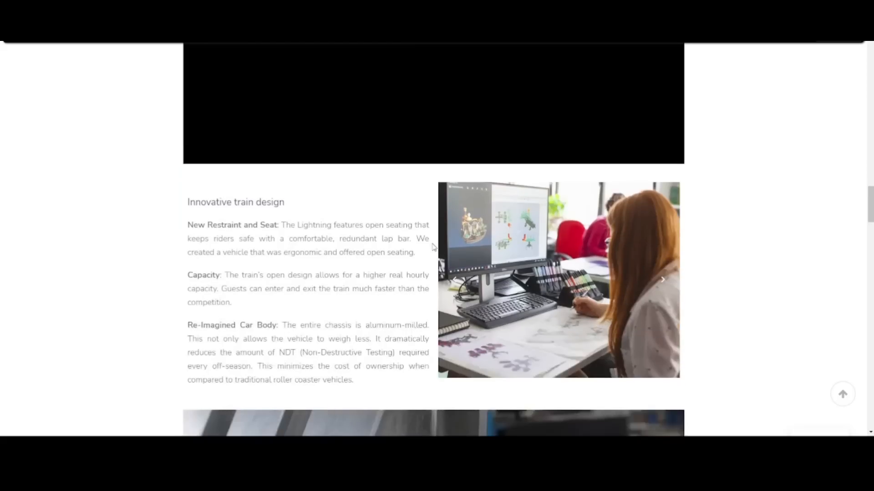
{"action": "scroll", "scroll_direction": "down", "scroll_amount": 3}
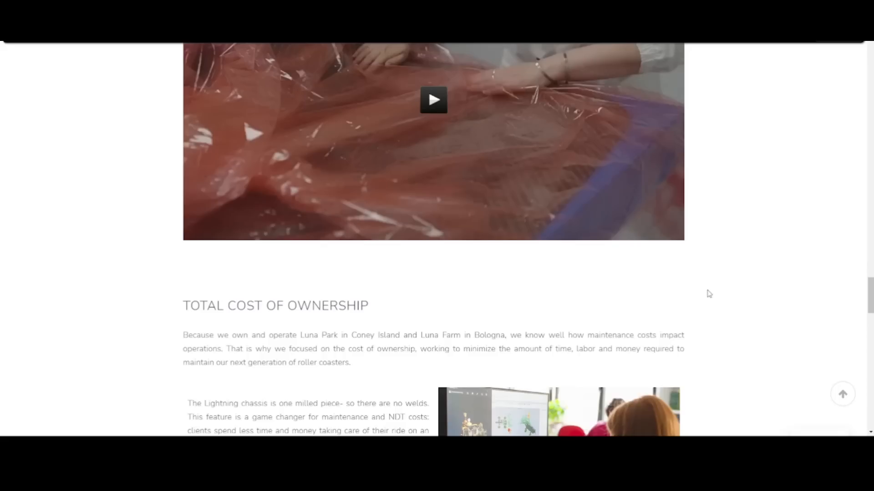
{"action": "scroll", "scroll_direction": "up", "scroll_amount": 3}
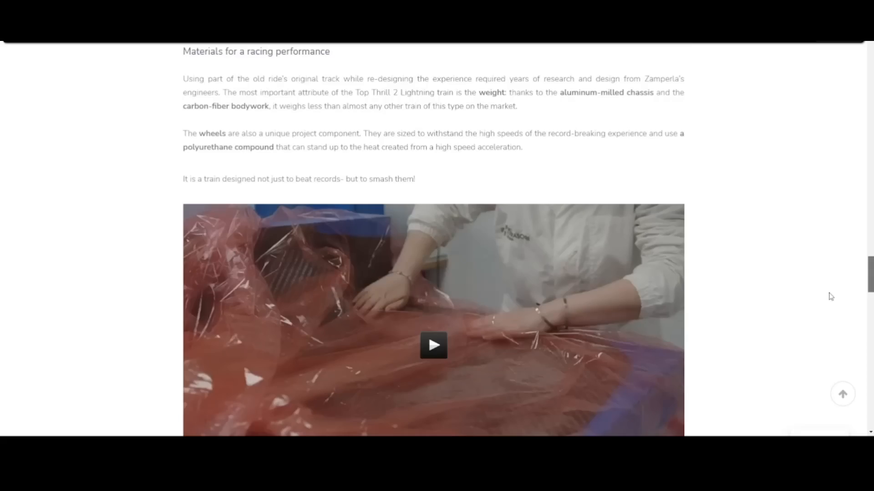
{"action": "scroll", "scroll_direction": "down", "scroll_amount": 3}
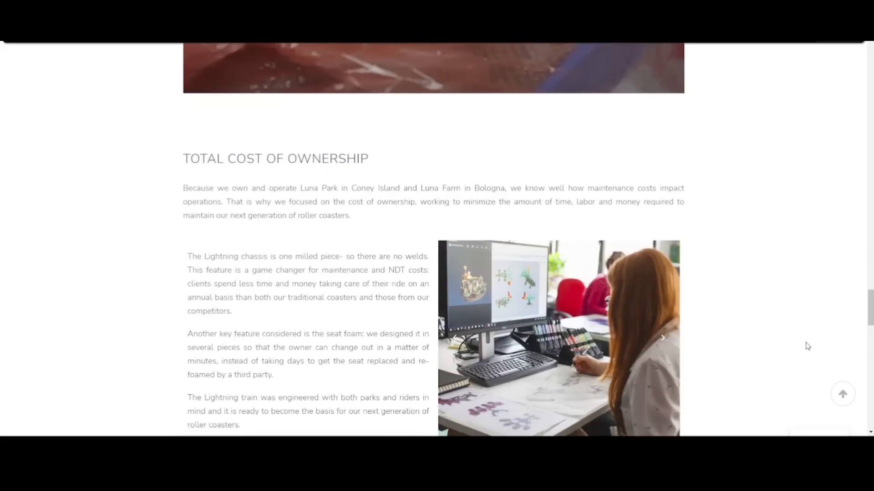
{"action": "mouse_move", "coordinate": [805, 344]}
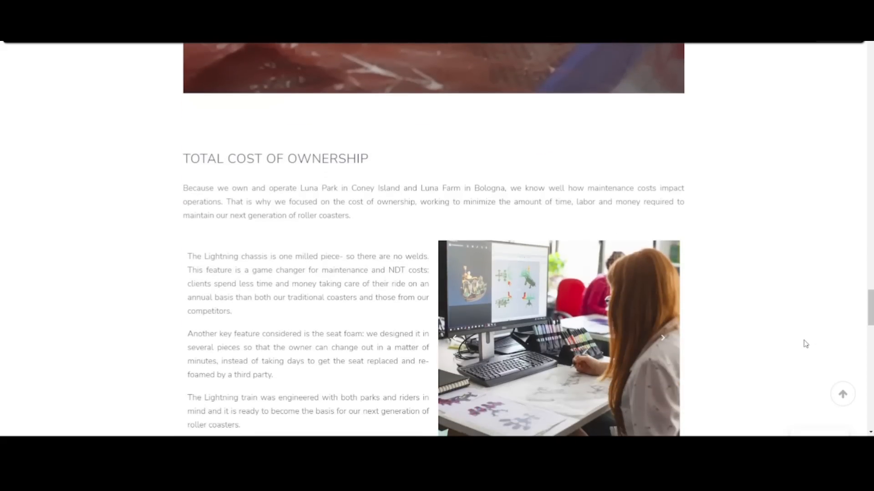
{"action": "scroll", "scroll_direction": "down", "scroll_amount": 3}
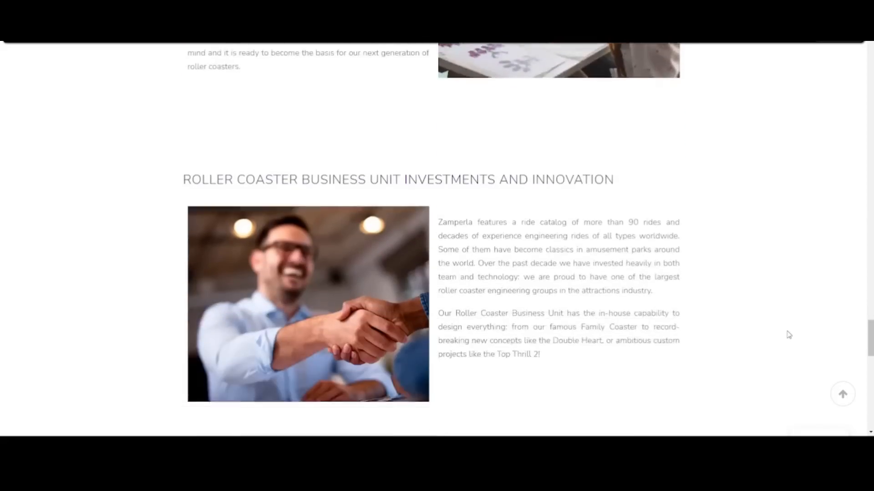
{"action": "scroll", "scroll_direction": "down", "scroll_amount": 3}
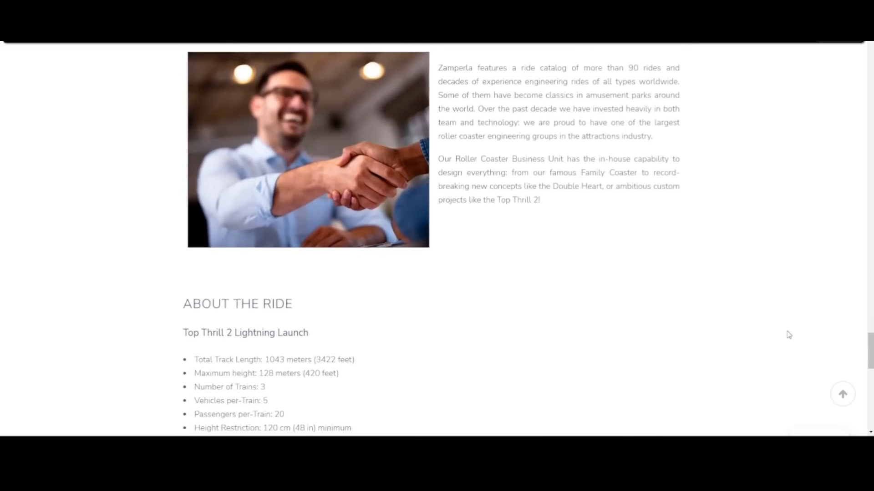
{"action": "scroll", "scroll_direction": "down", "scroll_amount": 3}
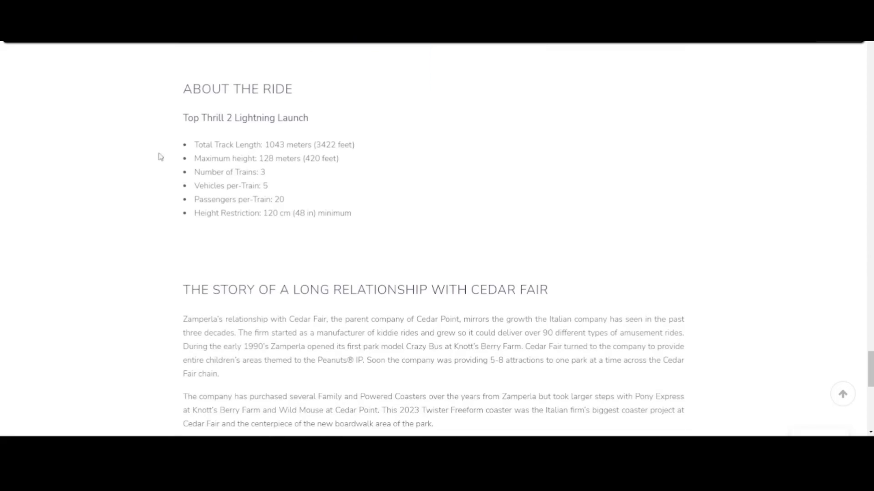
{"action": "mouse_move", "coordinate": [446, 167]}
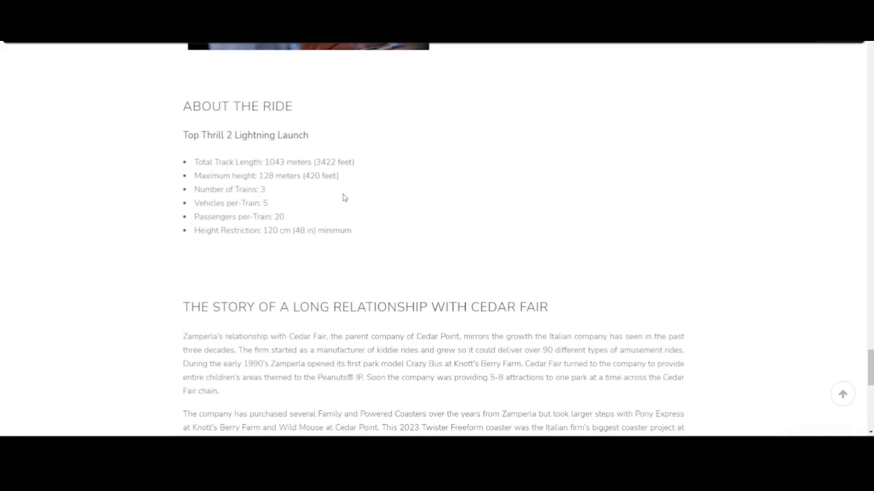
{"action": "mouse_move", "coordinate": [354, 60]}
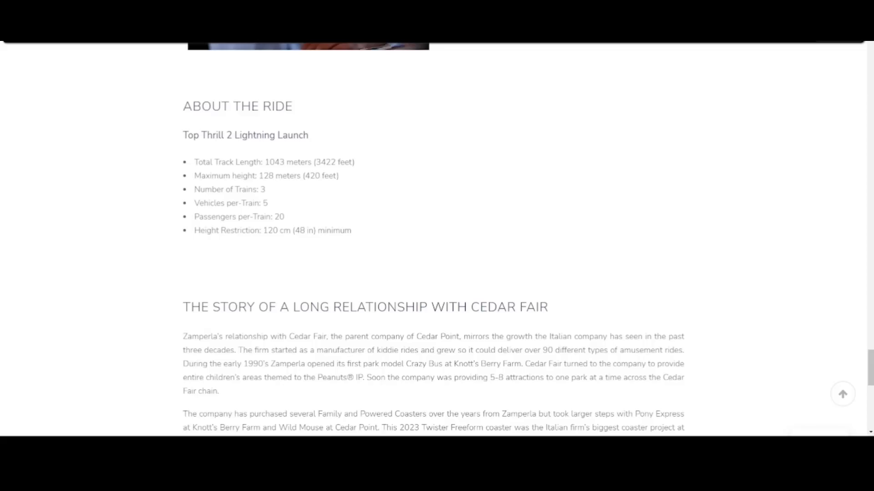
Step: Scroll back up to the Cedar Point triple-launch coaster headline and video
{"action": "scroll", "scroll_direction": "down", "scroll_amount": 3}
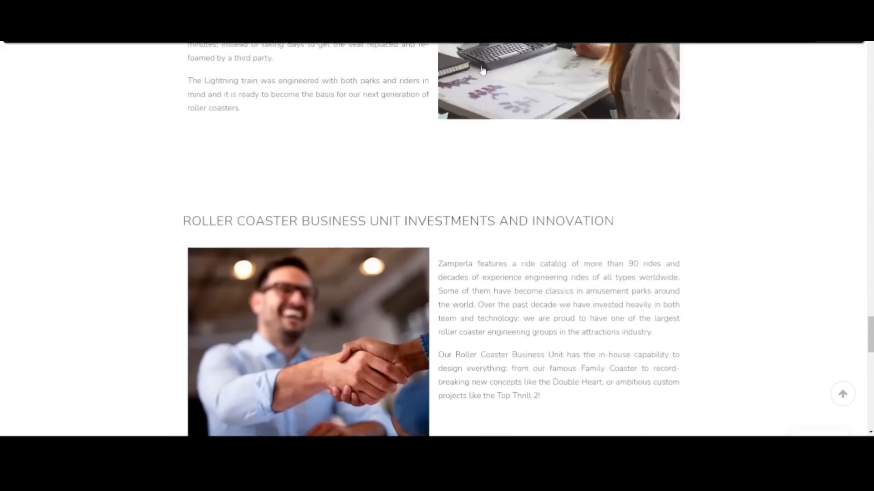
{"action": "scroll", "scroll_direction": "up", "scroll_amount": 3}
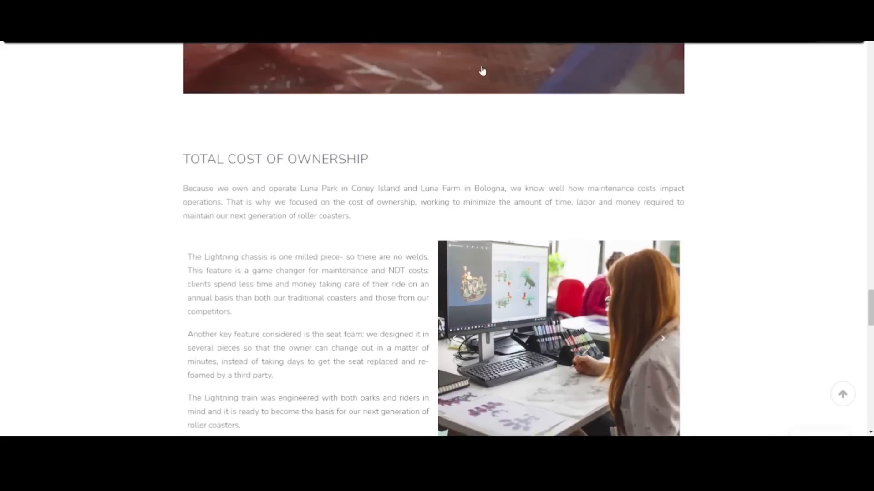
{"action": "scroll", "scroll_direction": "up", "scroll_amount": 3}
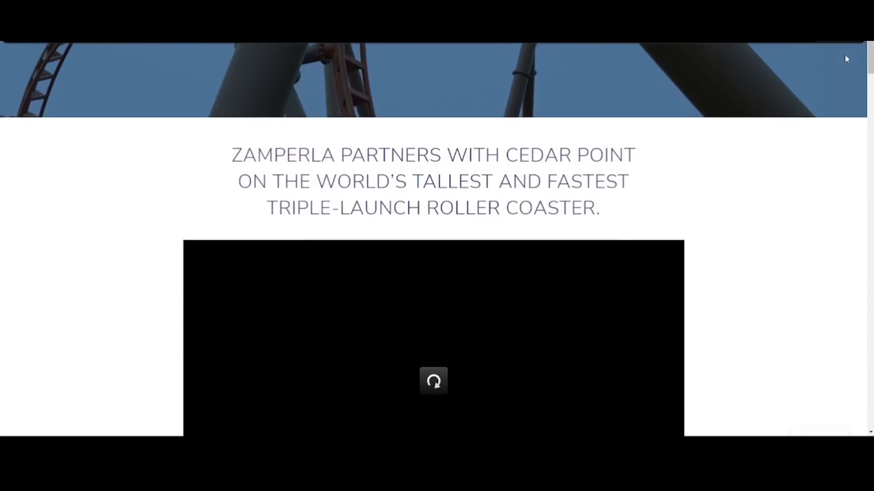